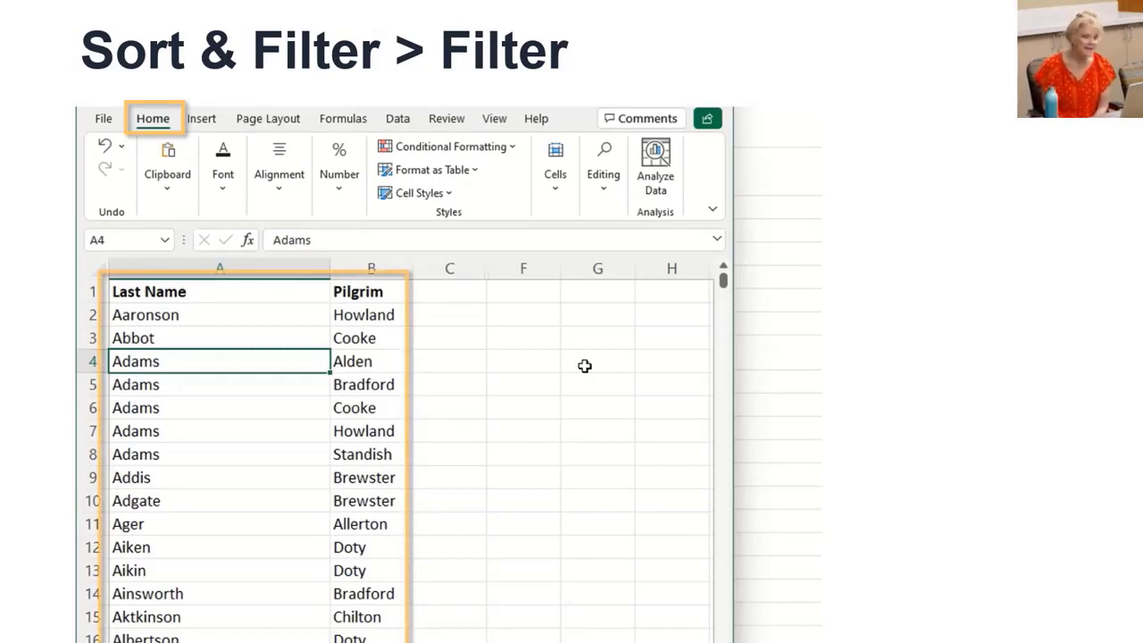
Turn on Filter for the Last Name and Pilgrim list from Sort & Filter
left_click(602, 165)
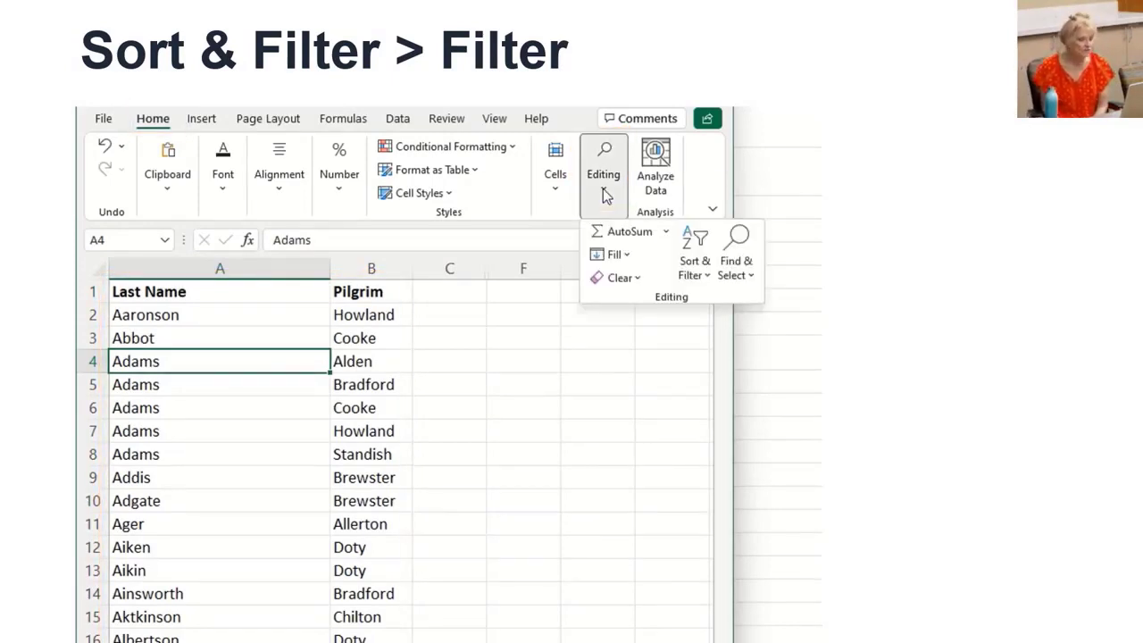
left_click(694, 254)
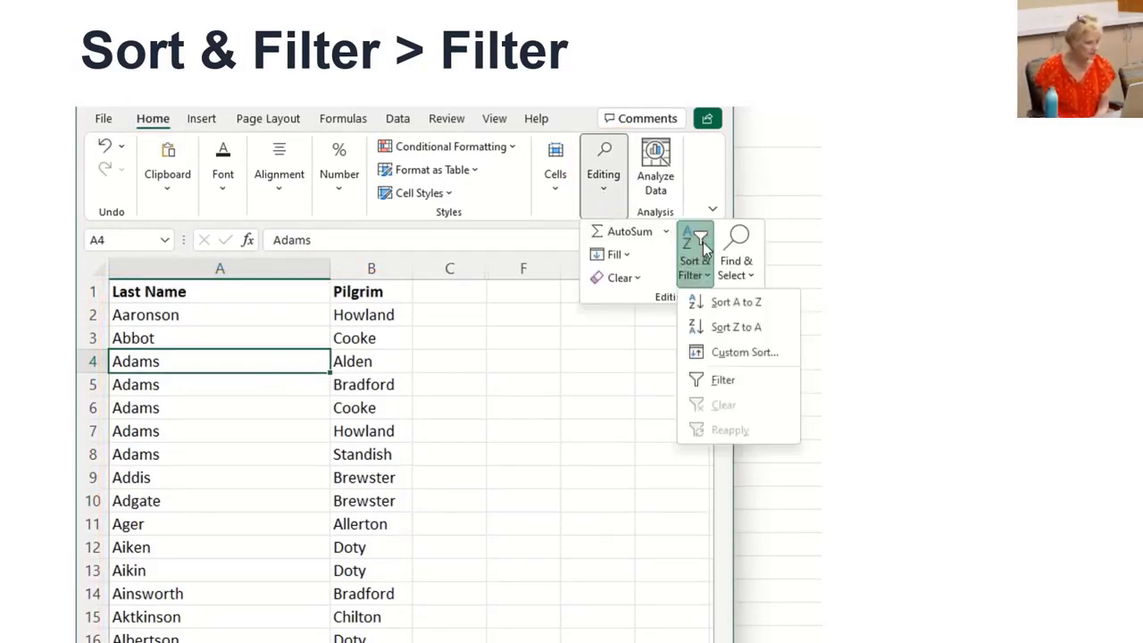
left_click(722, 380)
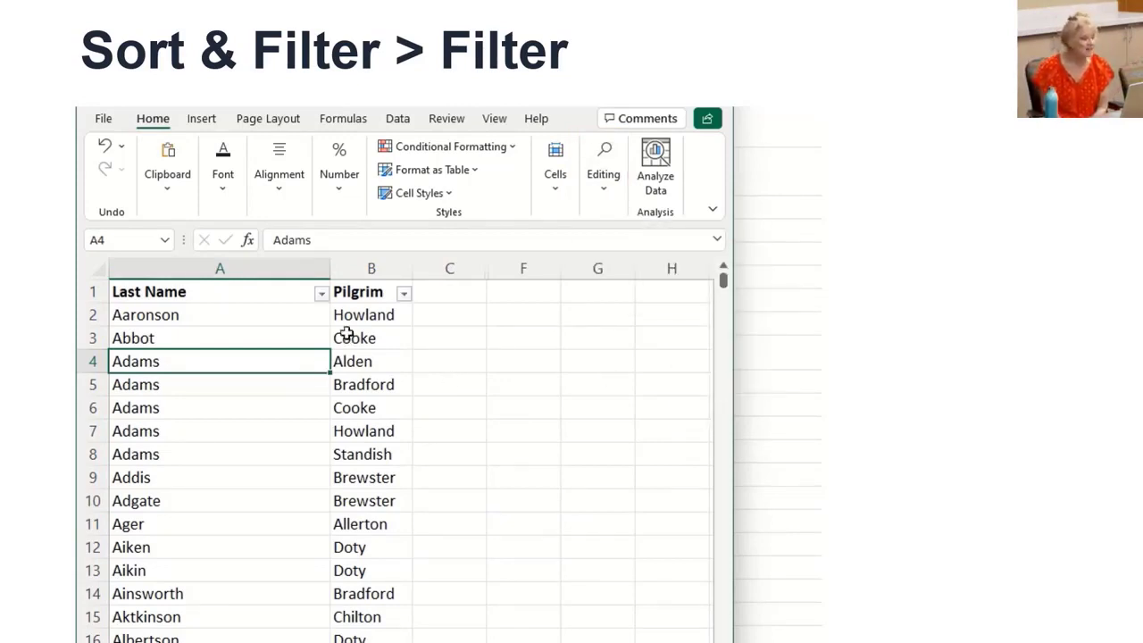
mouse_move(321, 292)
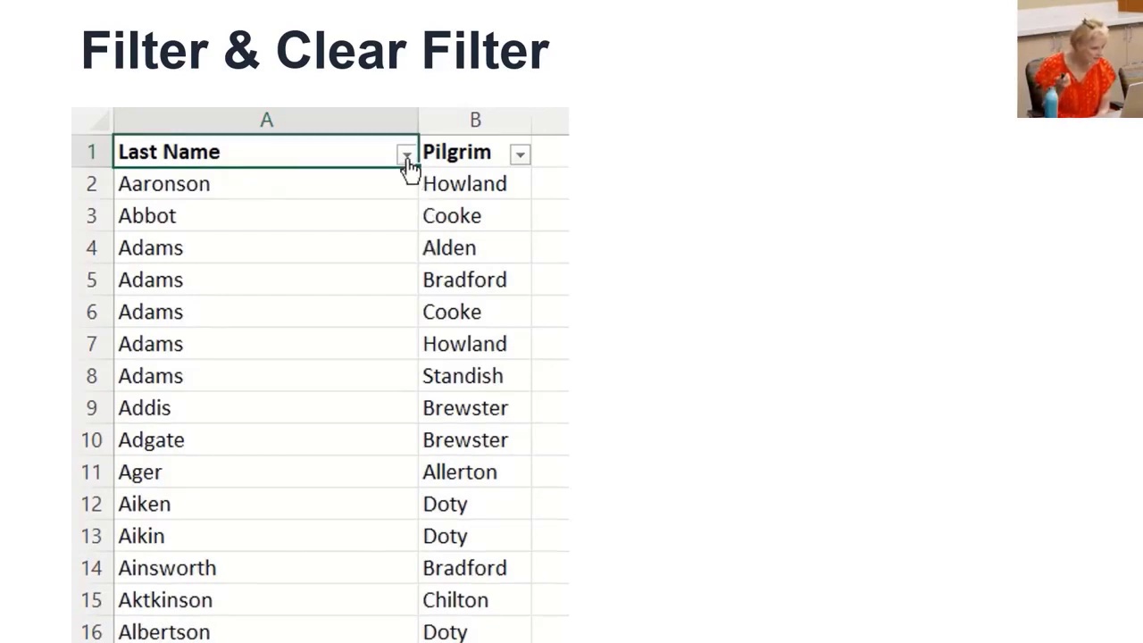
left_click(407, 151)
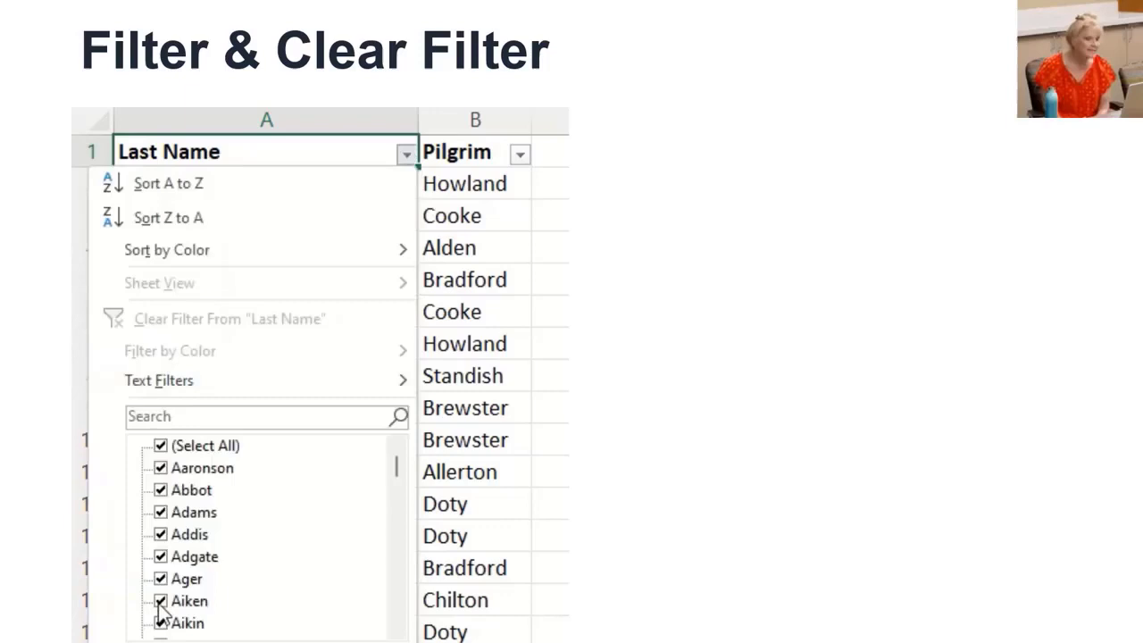
left_click(266, 416)
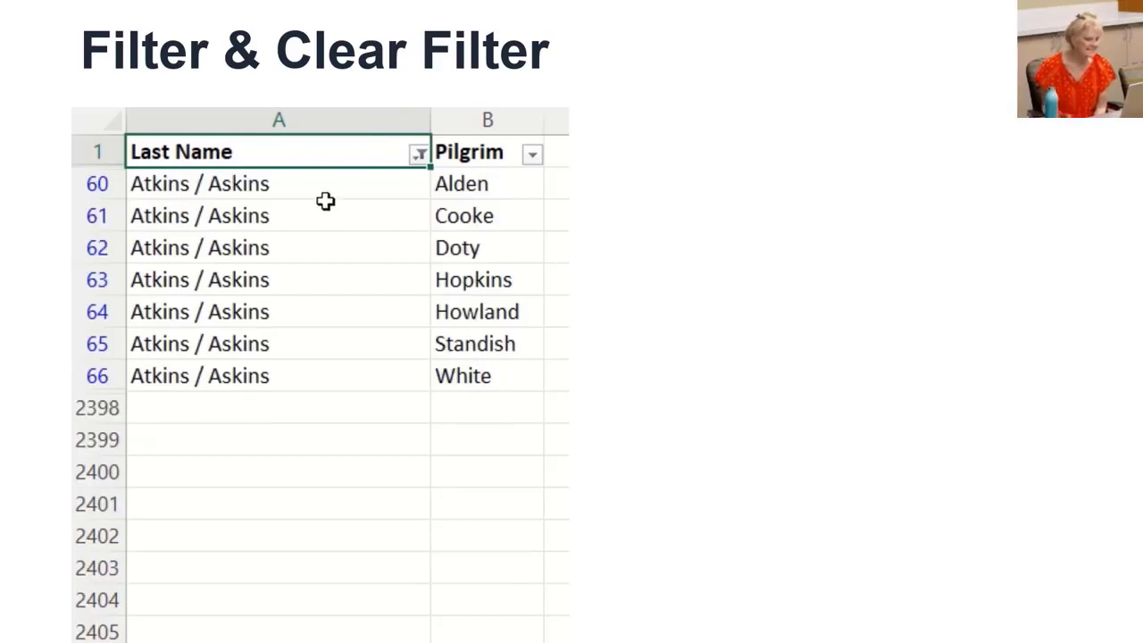
mouse_move(356, 448)
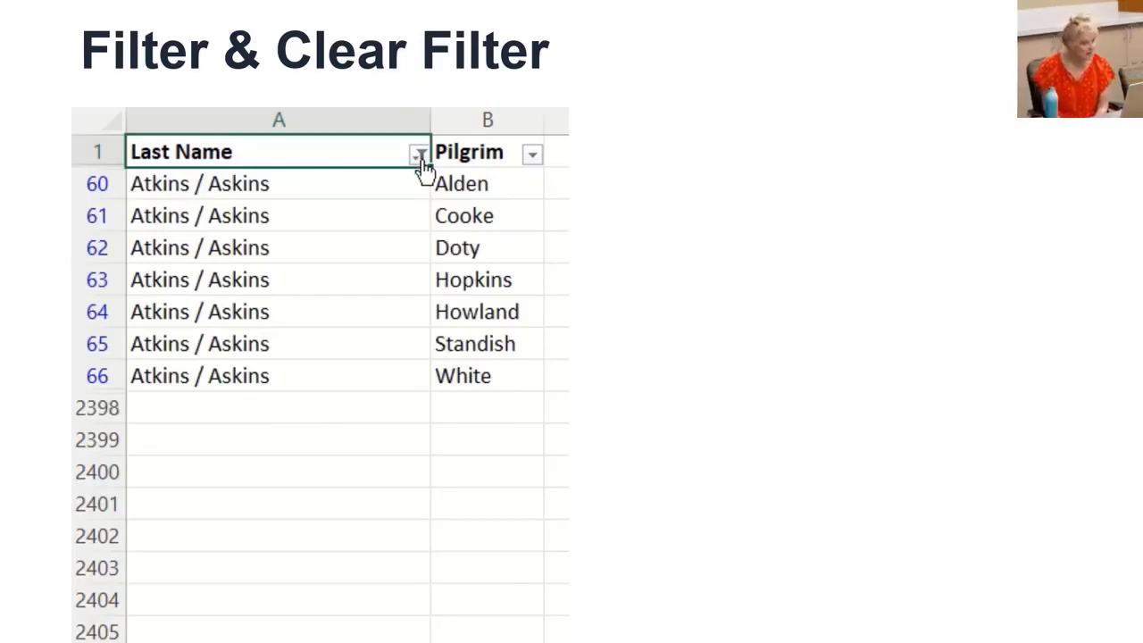
left_click(420, 151)
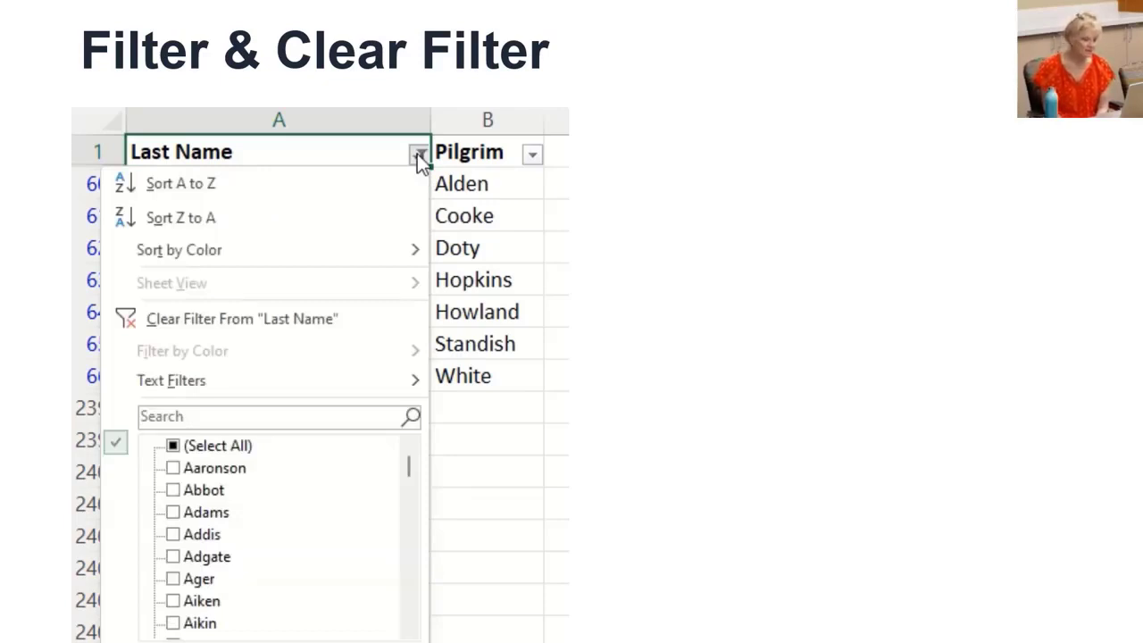
mouse_move(324, 318)
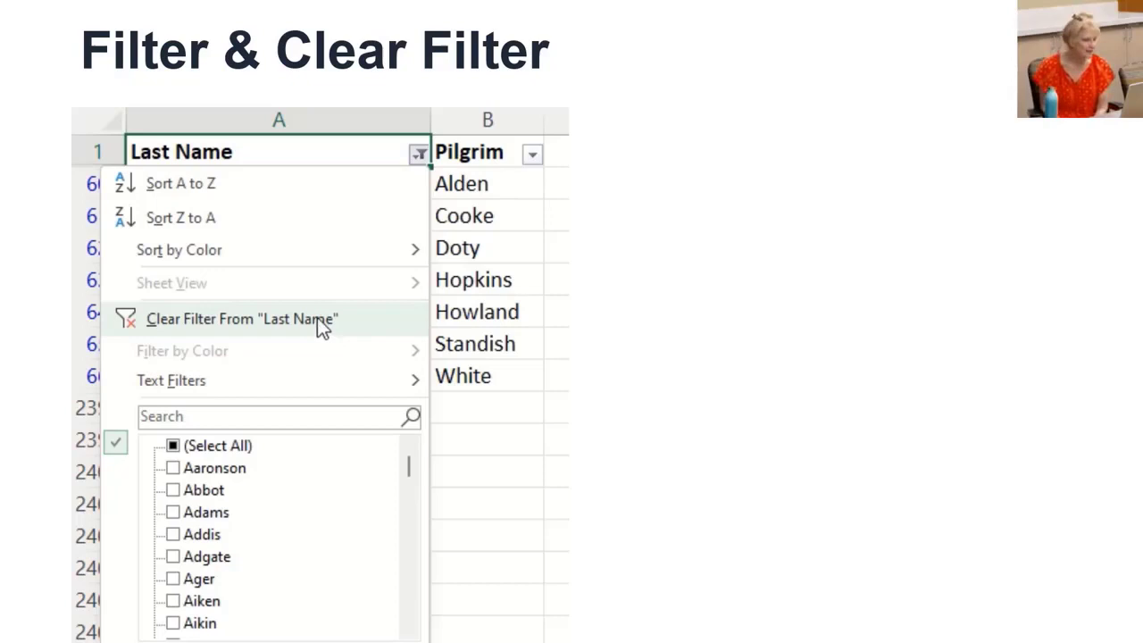
left_click(241, 318)
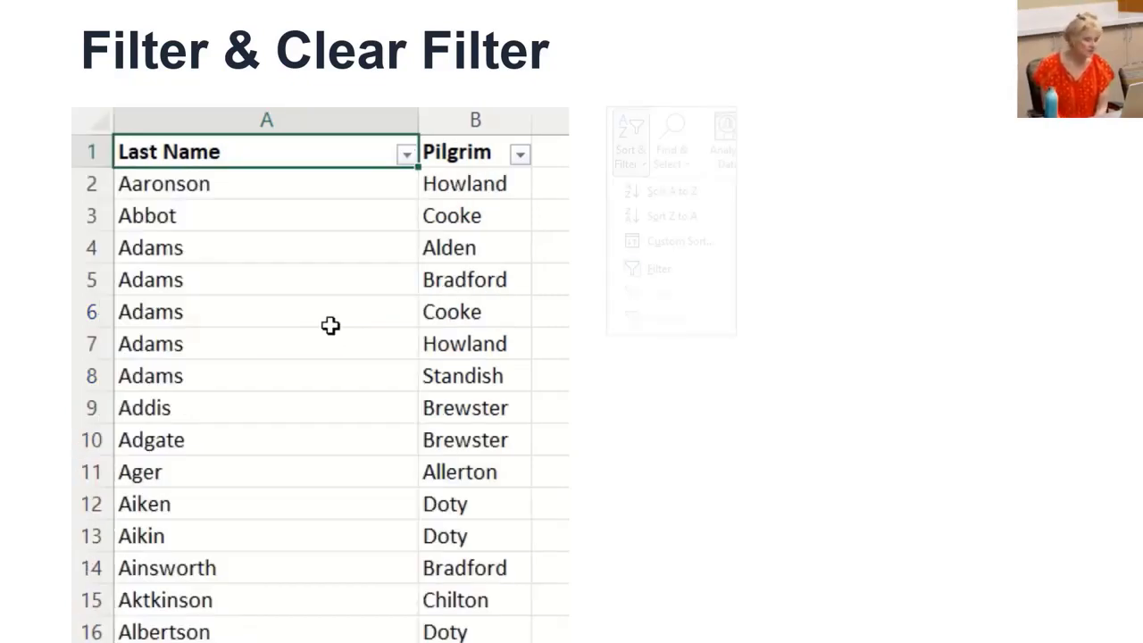
left_click(629, 148)
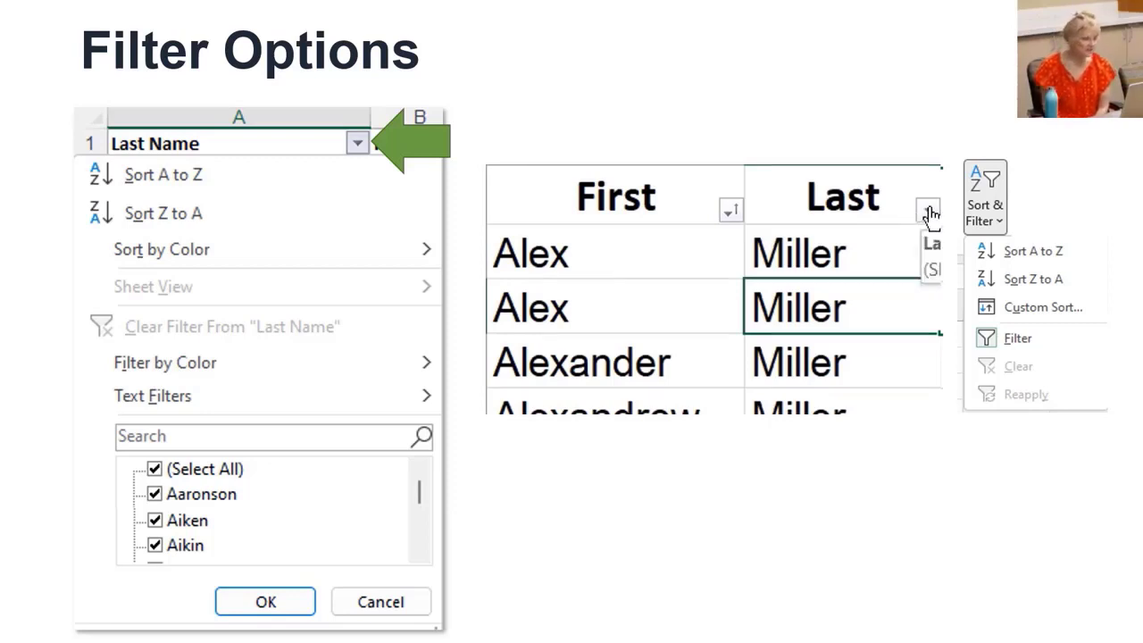
left_click(928, 209)
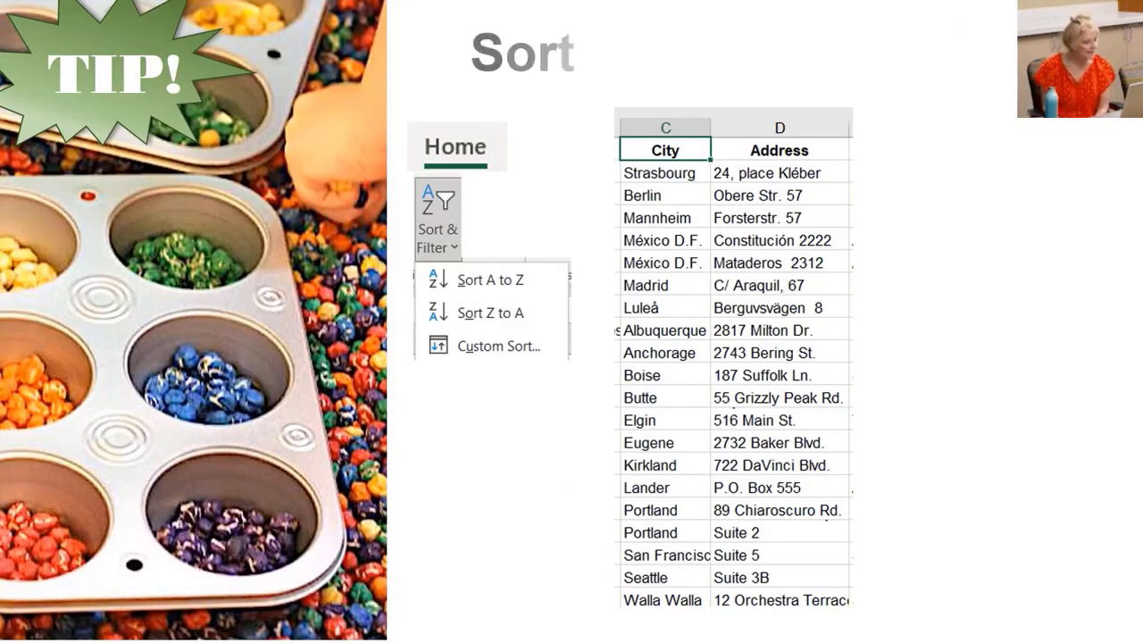
left_click(664, 120)
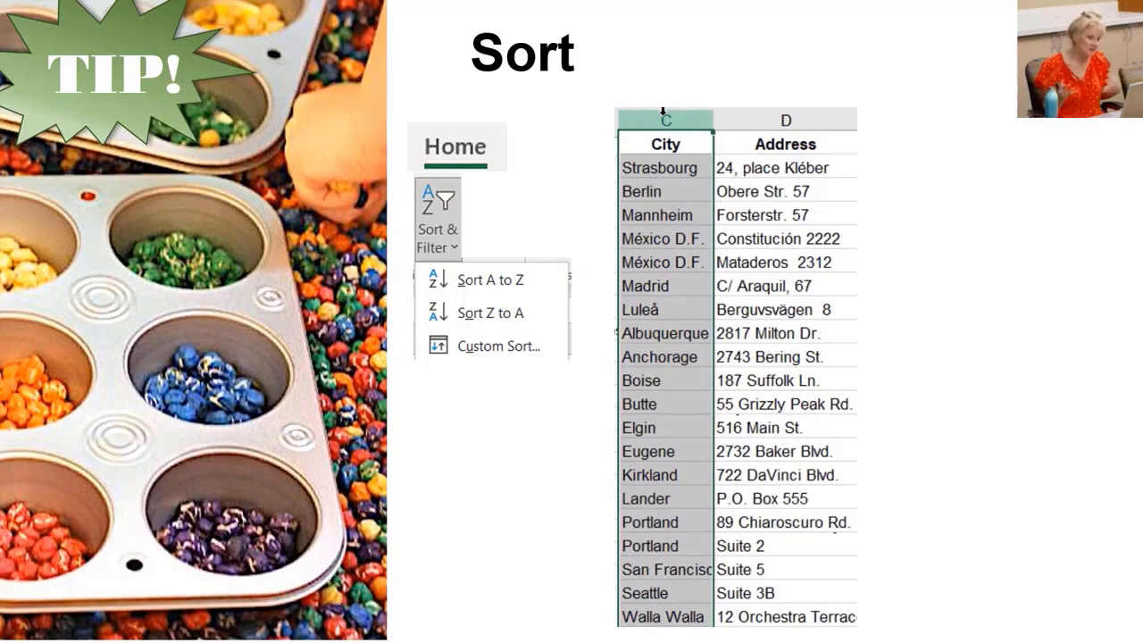
left_click(490, 279)
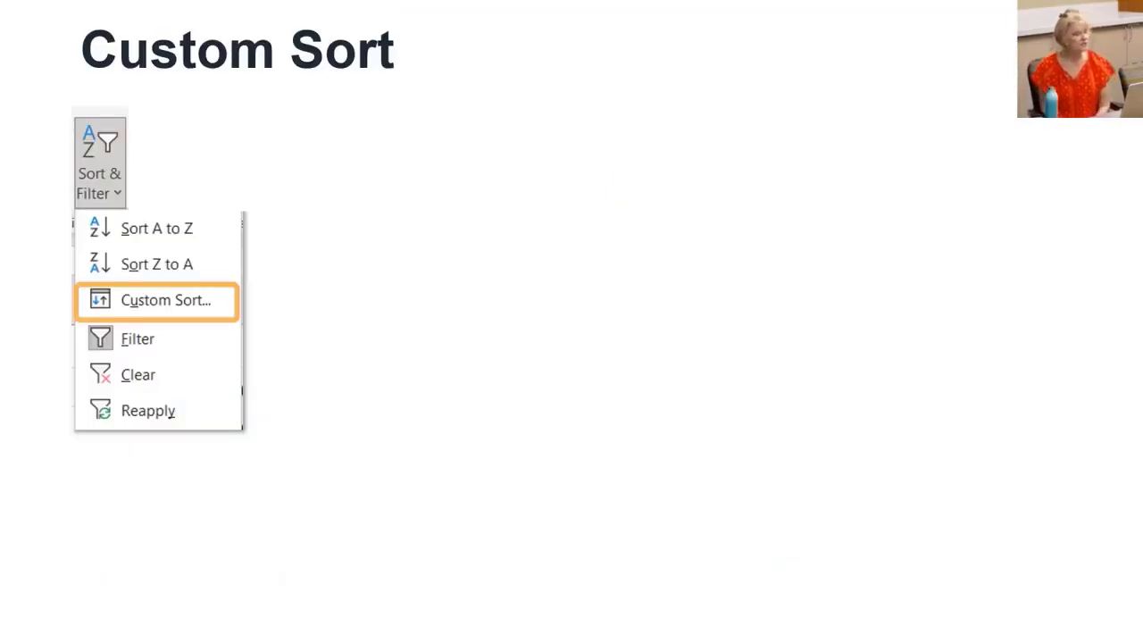
Custom-sort the census table by the Last column, then by the First column
left_click(165, 299)
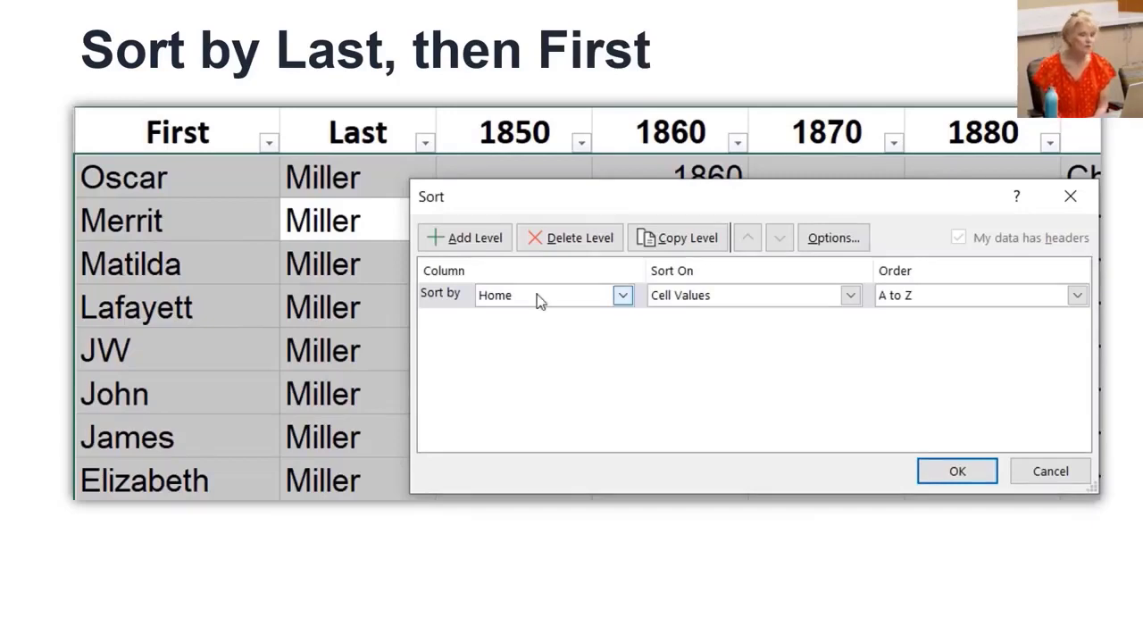
left_click(622, 295)
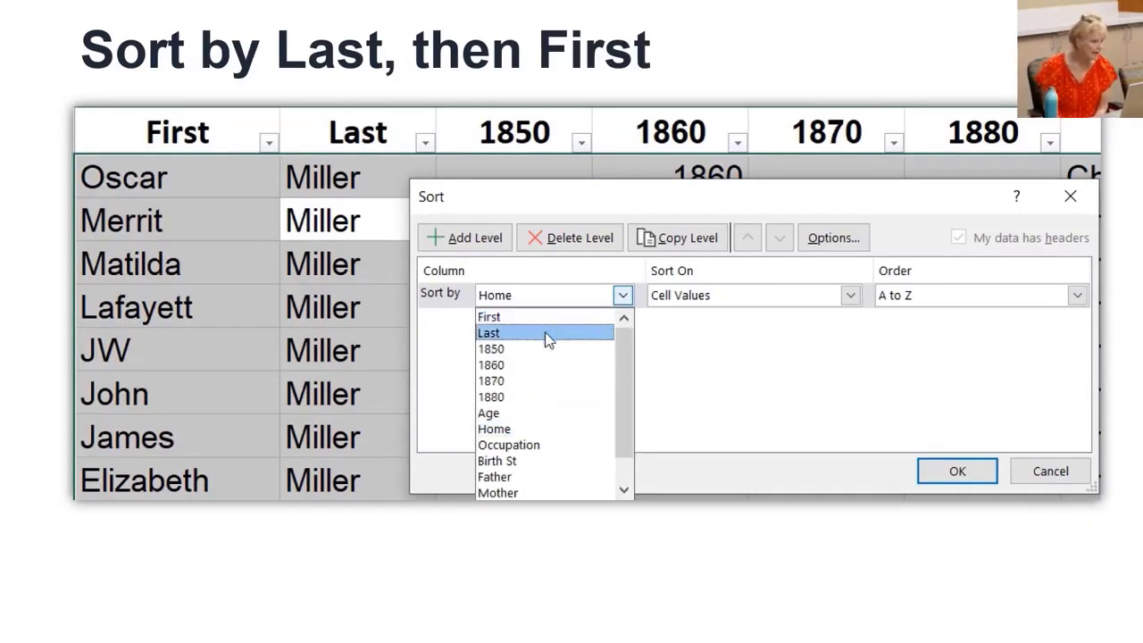
left_click(488, 332)
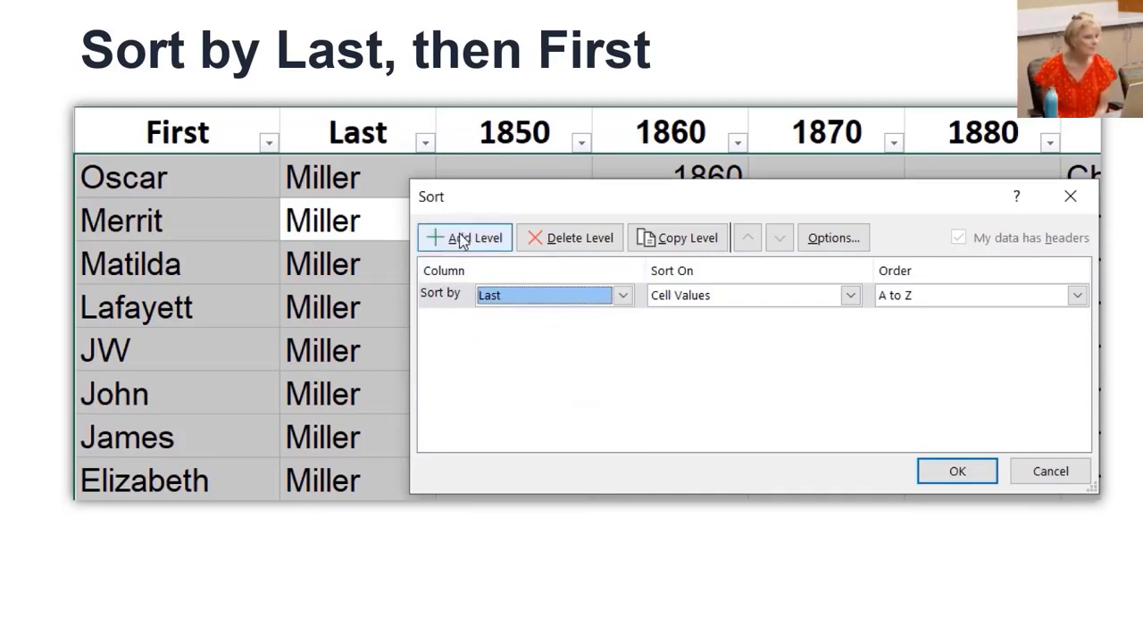
left_click(463, 237)
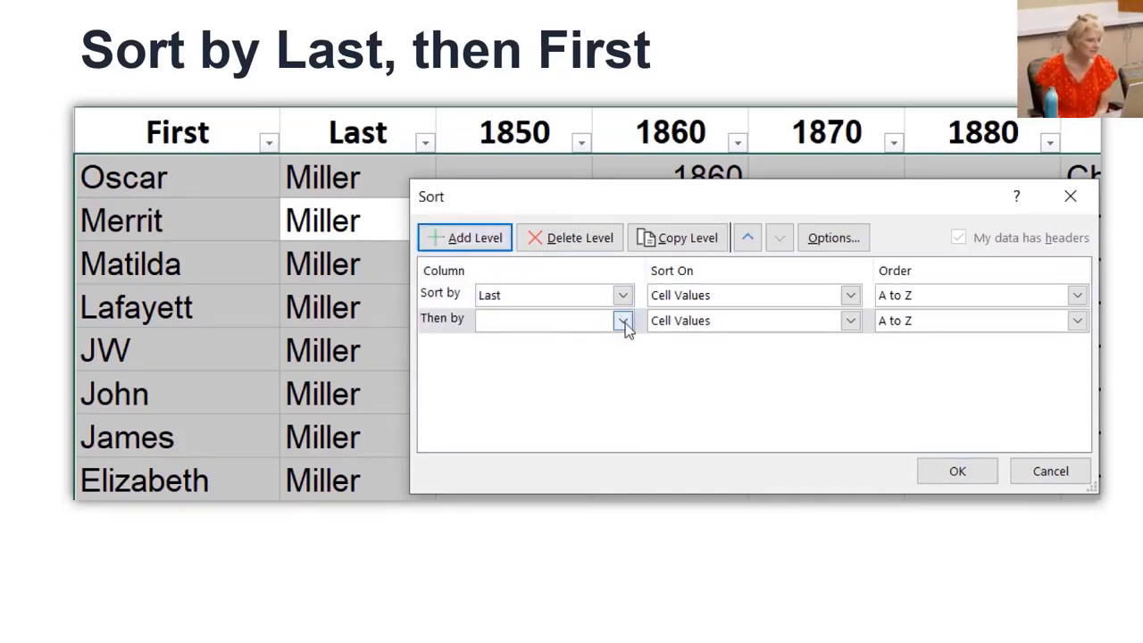
left_click(622, 320)
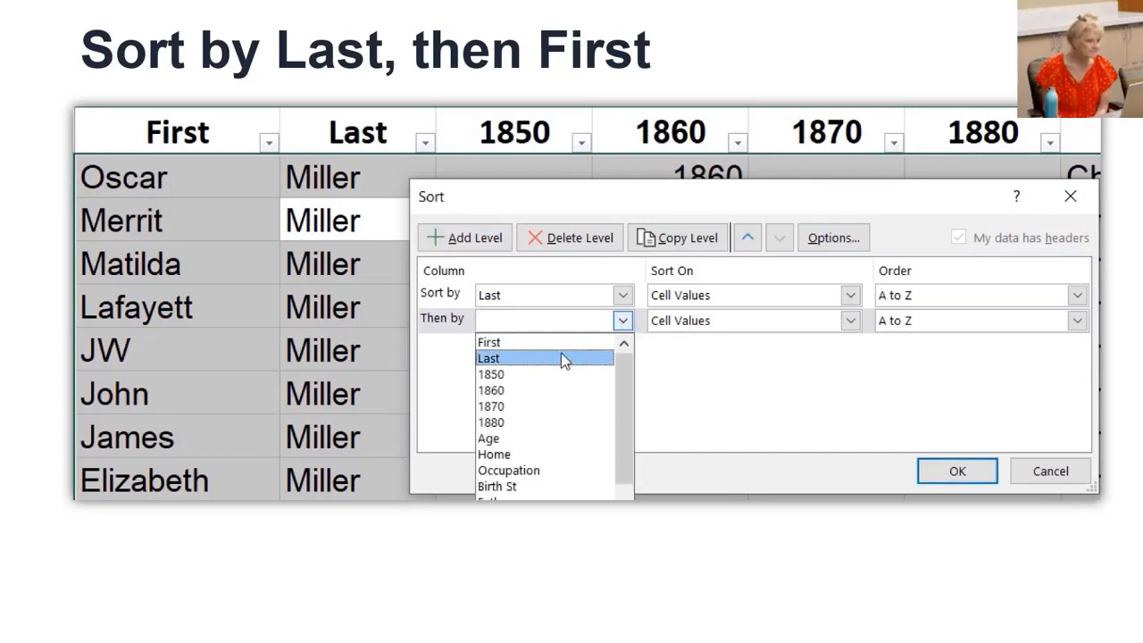
left_click(489, 342)
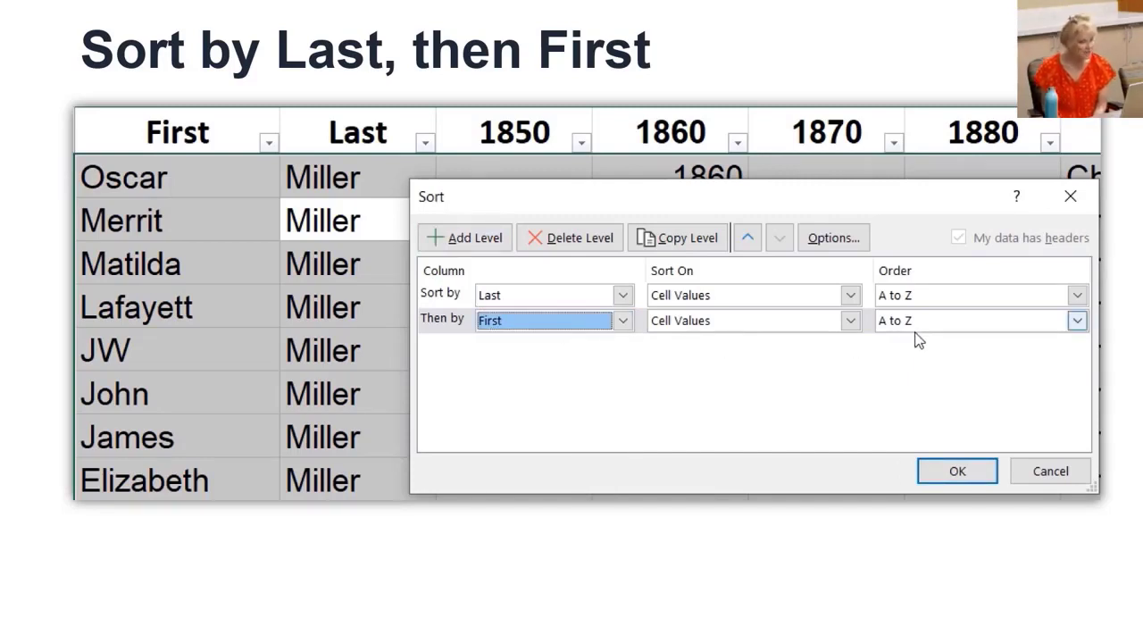
left_click(956, 471)
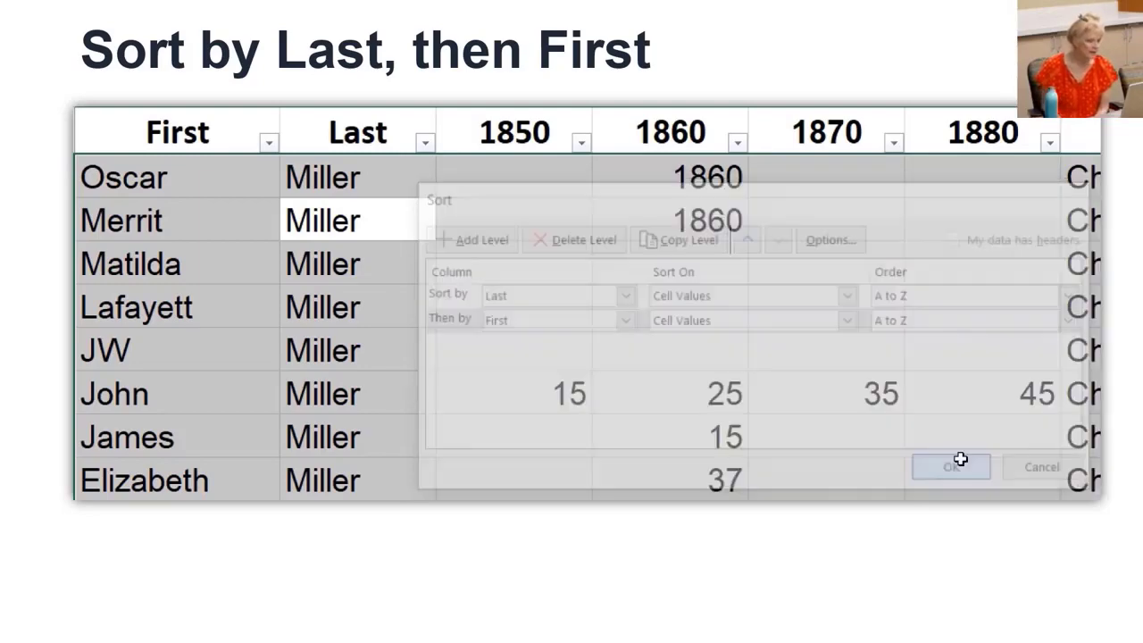
left_click(949, 466)
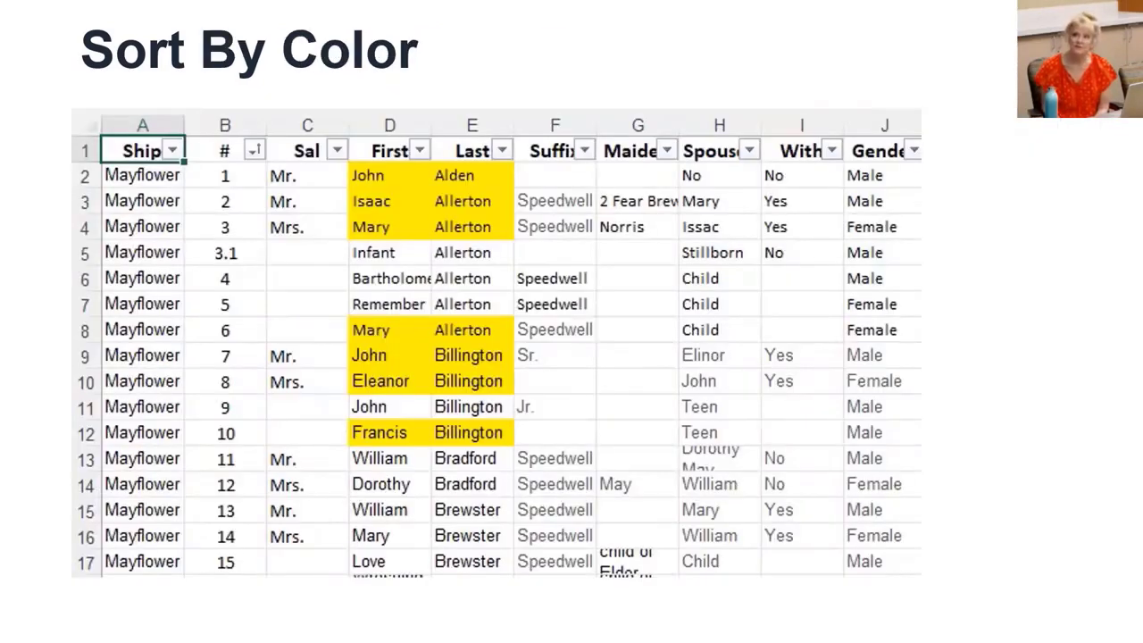
mouse_move(412, 181)
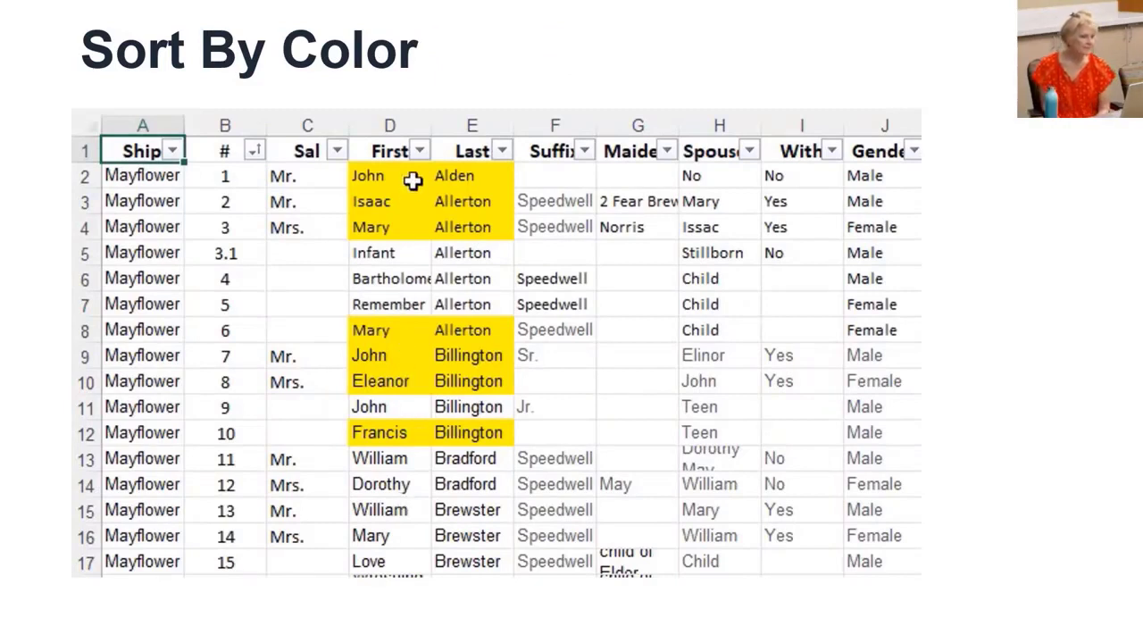
left_click(418, 150)
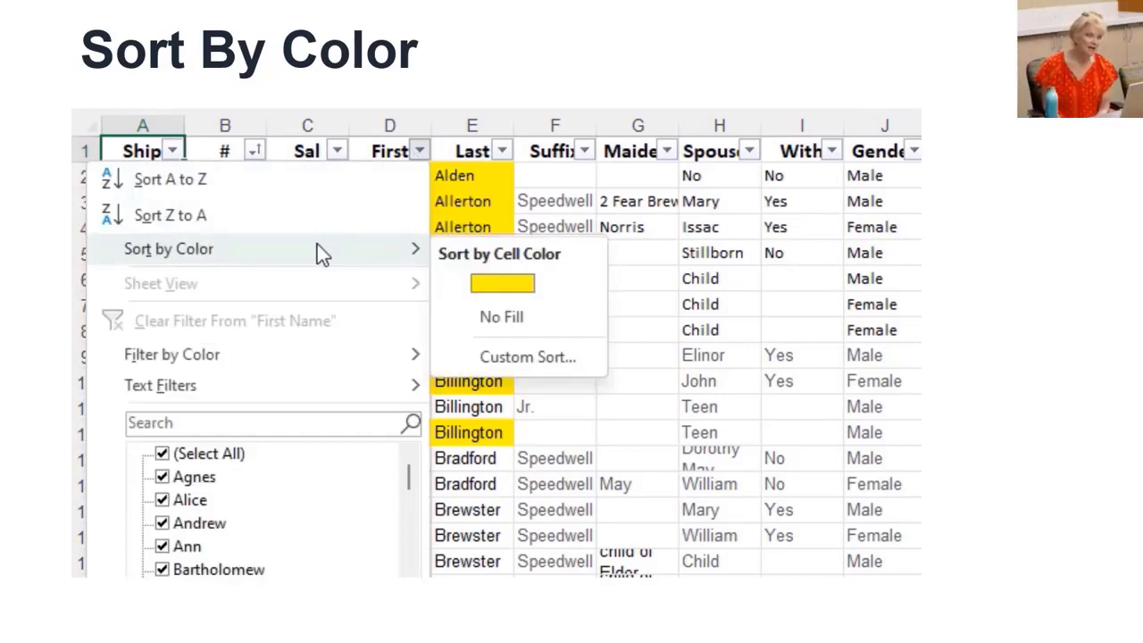
left_click(501, 283)
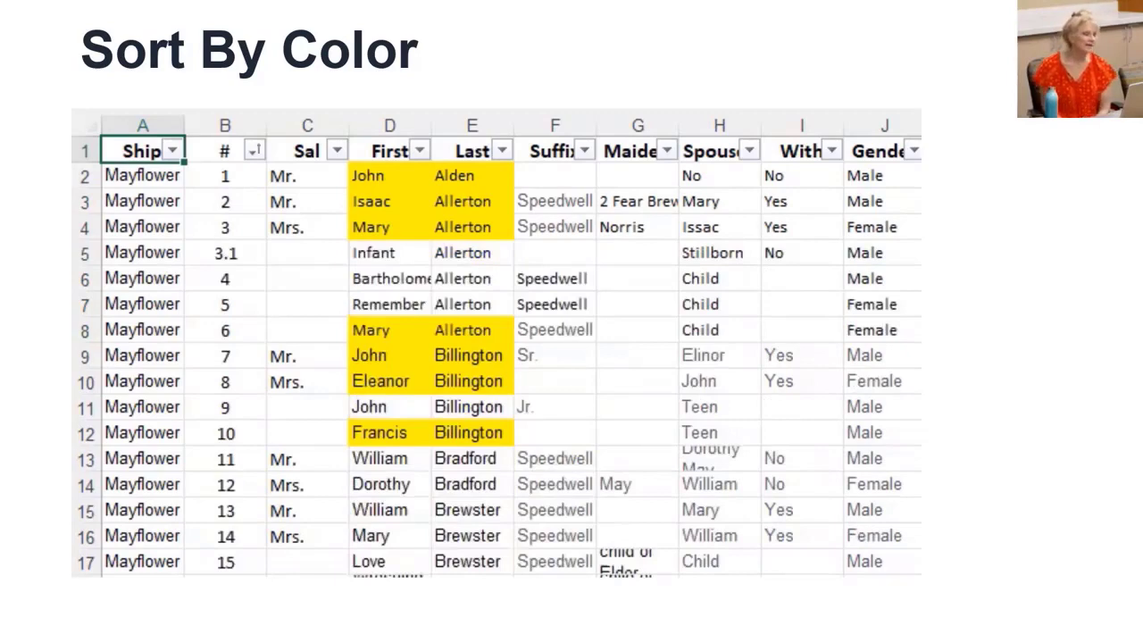
key("right")
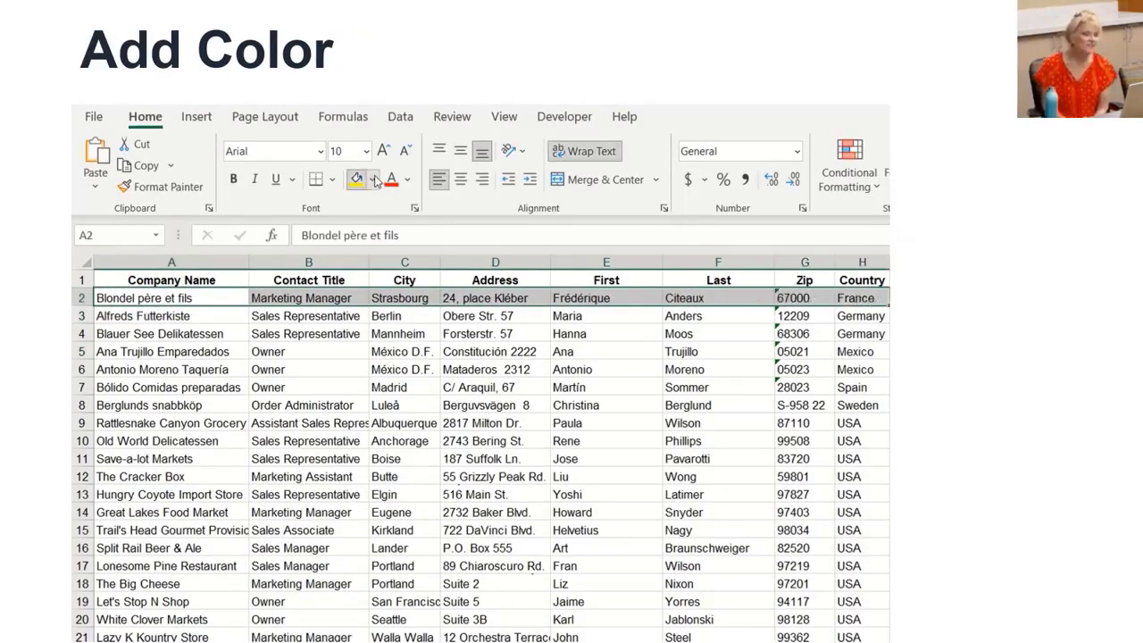
Shade row 2 of the contact list with a colour from Fill Color
left_click(375, 179)
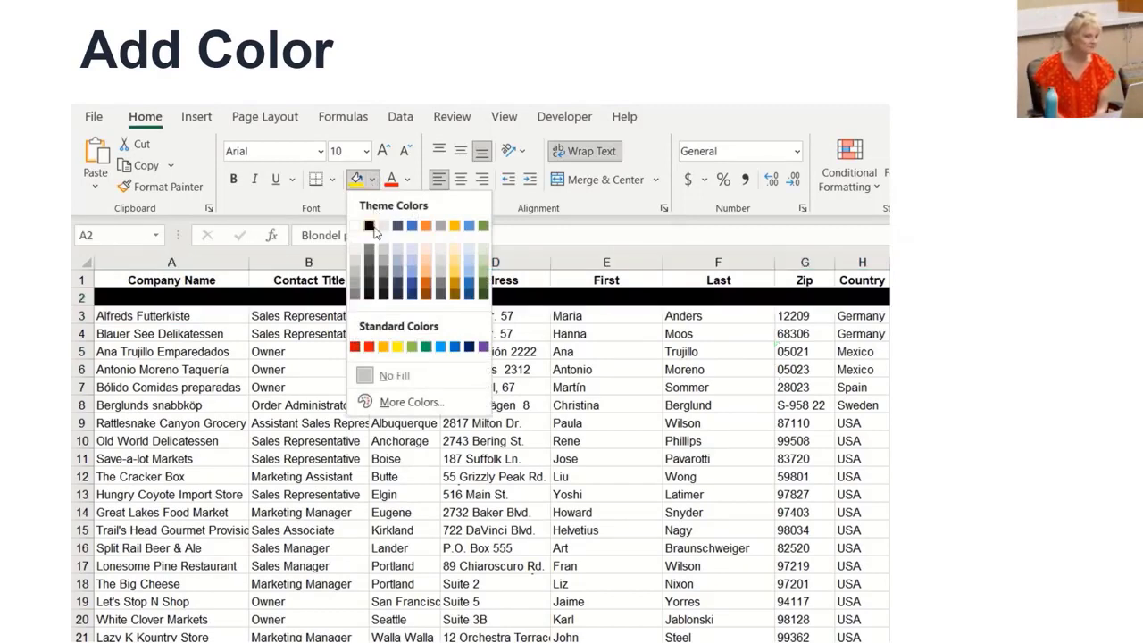
left_click(367, 225)
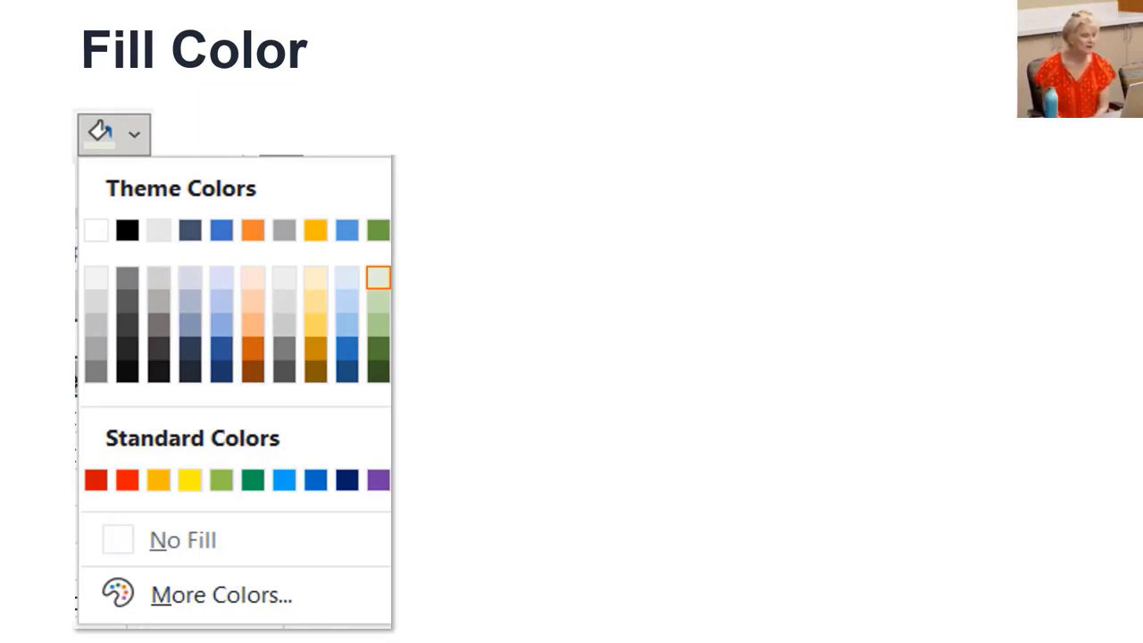
left_click(220, 595)
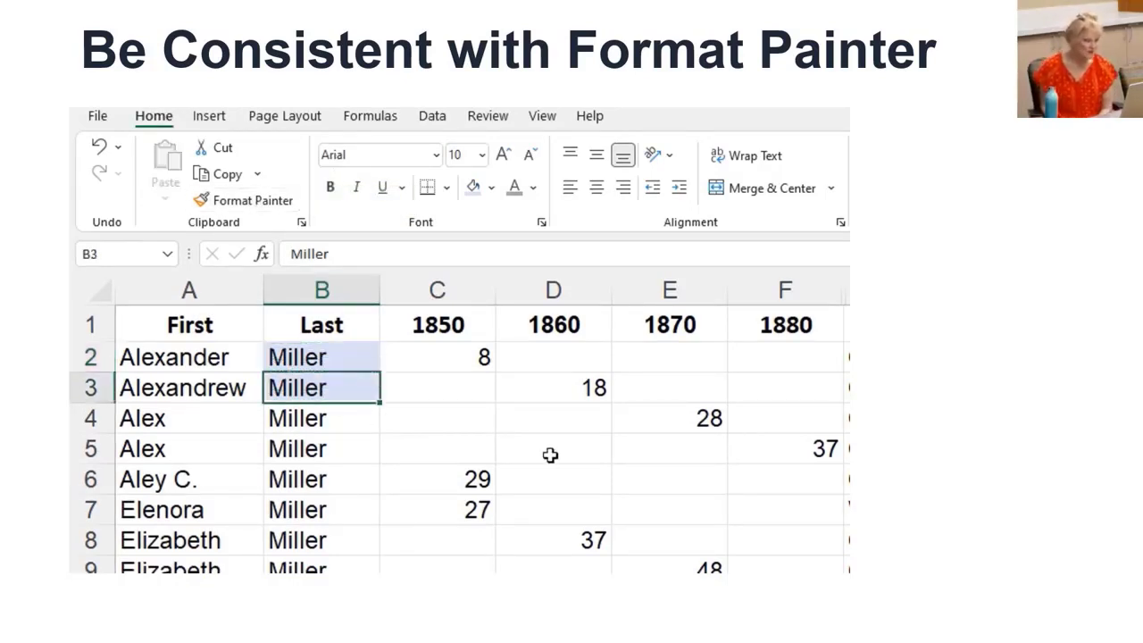
Paint the light blue fill from B3 onto Miller cells B4:B8 with Format Painter
left_click(252, 200)
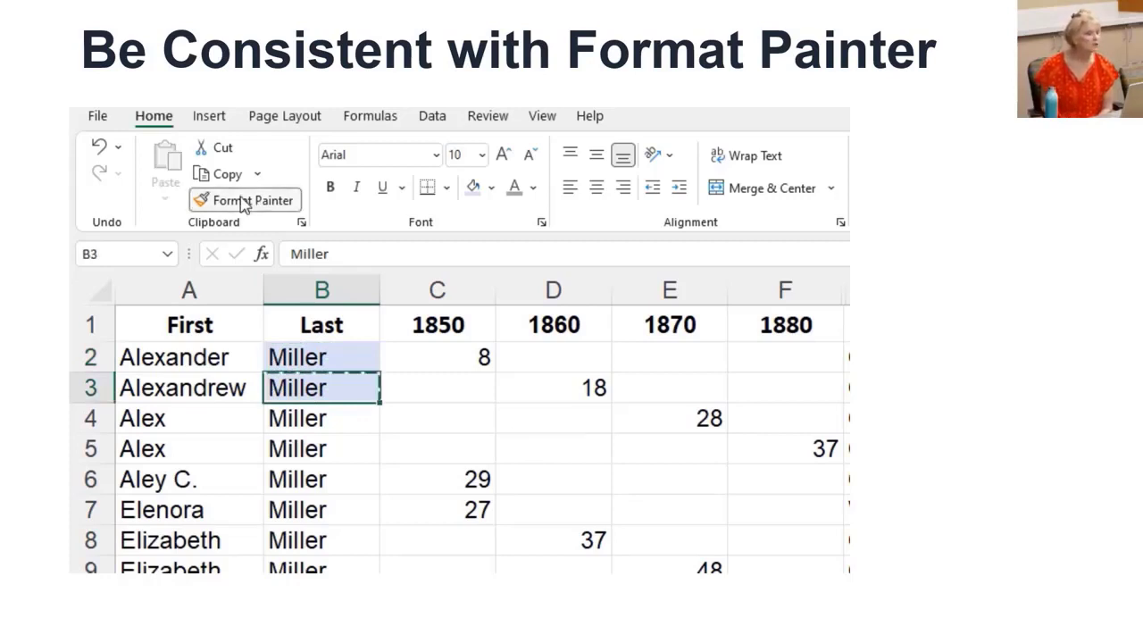
left_click_drag(321, 386, 321, 540)
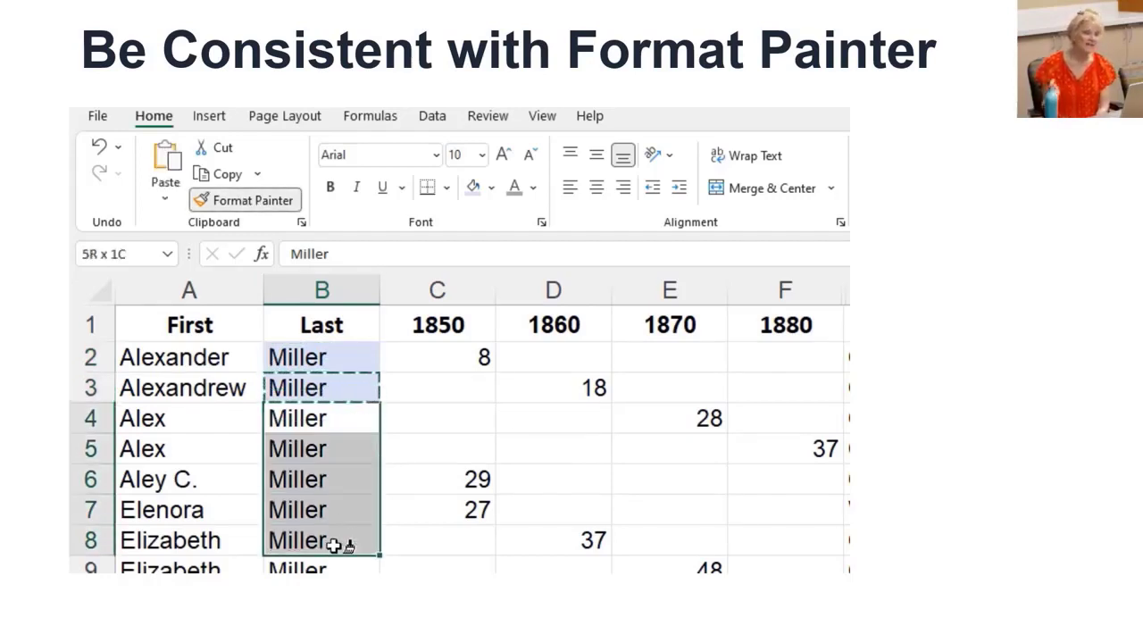
left_click(321, 417)
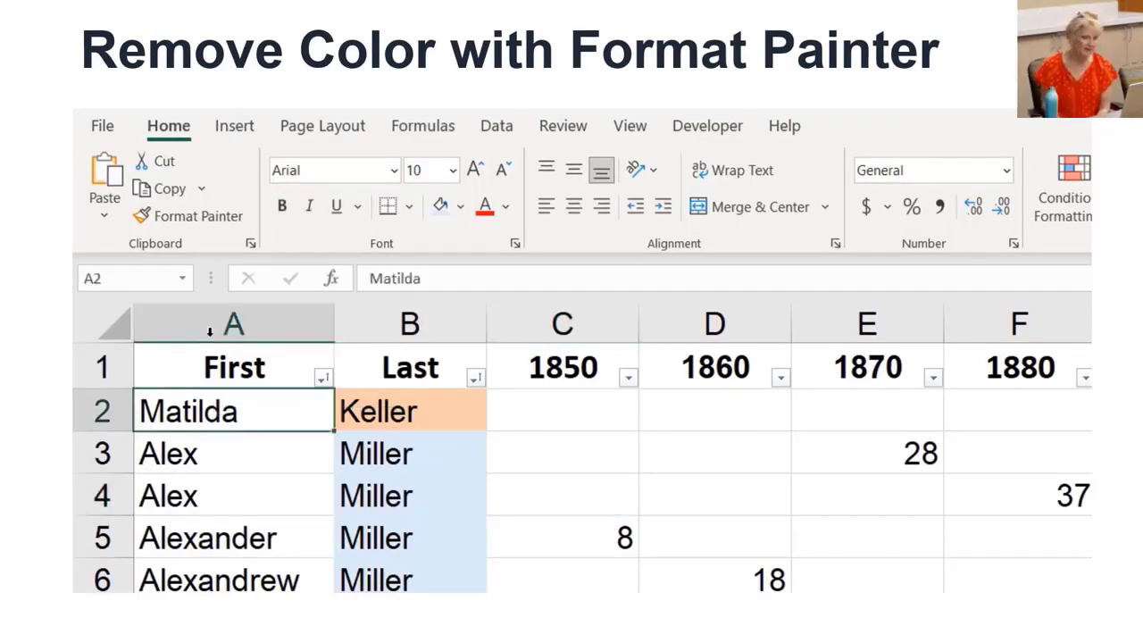
Format-paint the plain Matilda cell onto Keller to remove its orange fill
left_click(198, 216)
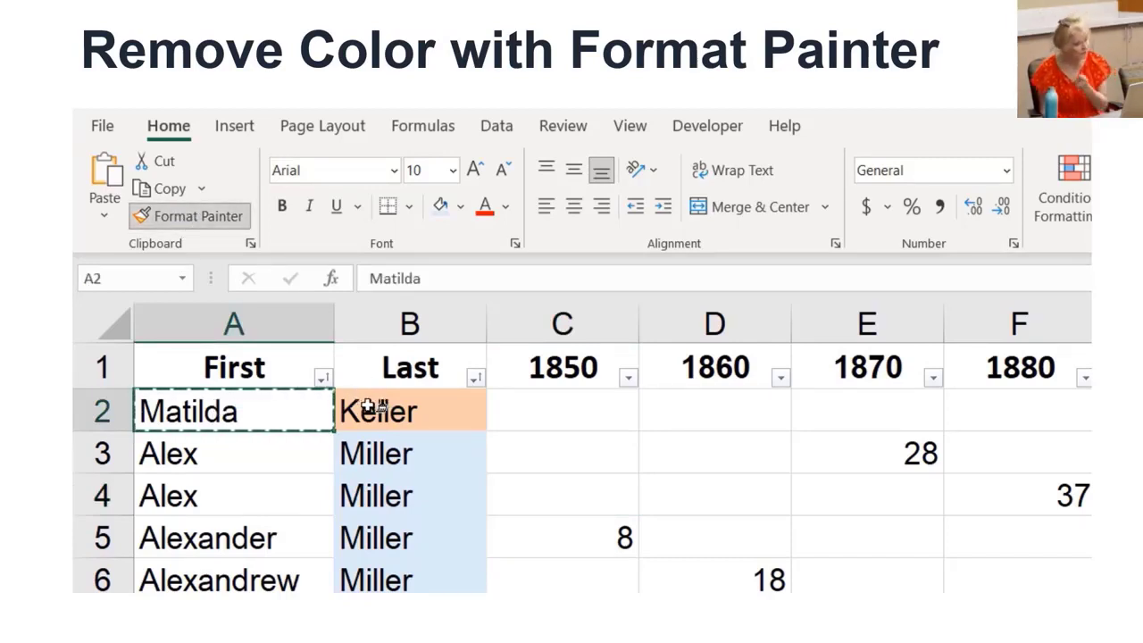
left_click(409, 410)
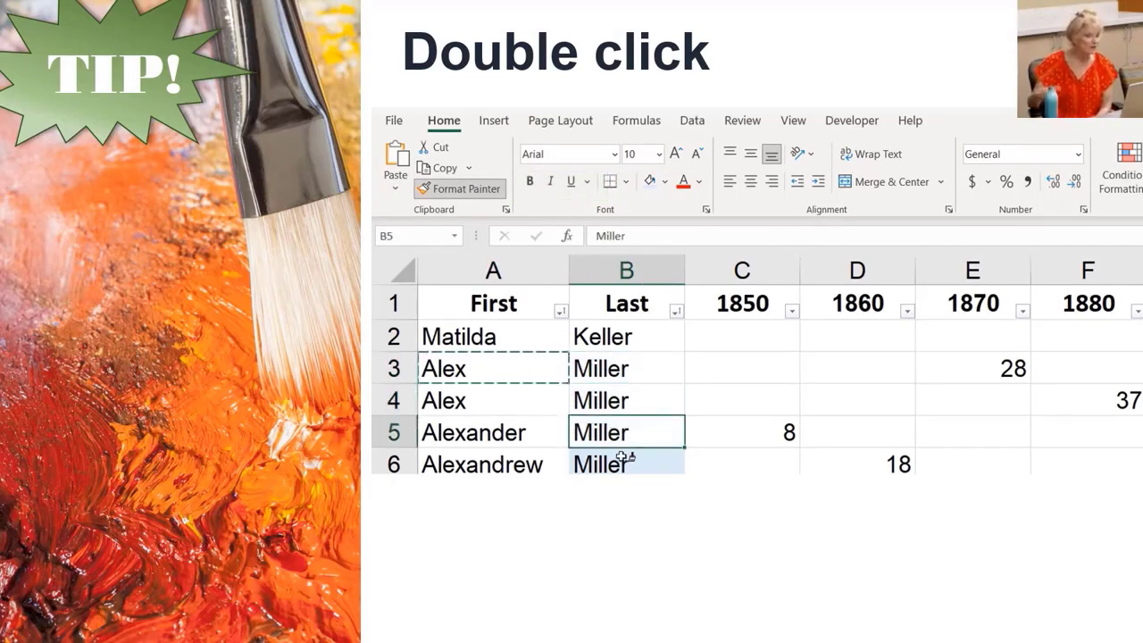
Paint plain formatting onto another Miller cell to remove its blue fill
left_click(625, 463)
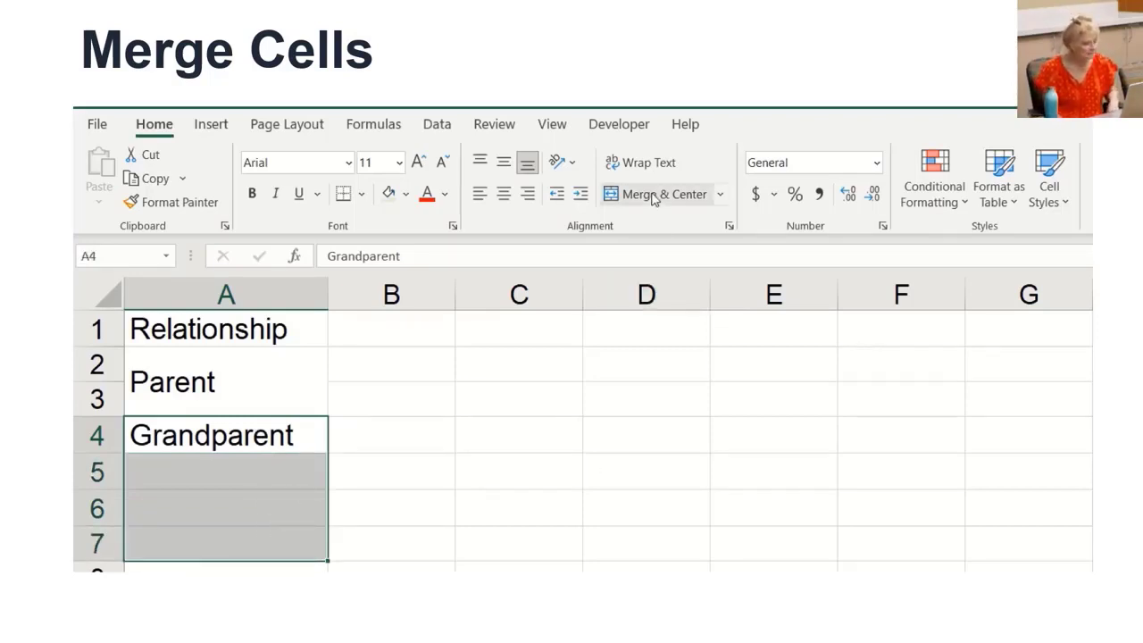
Merge A4:A7 under the Grandparent label and left-align it
left_click(663, 193)
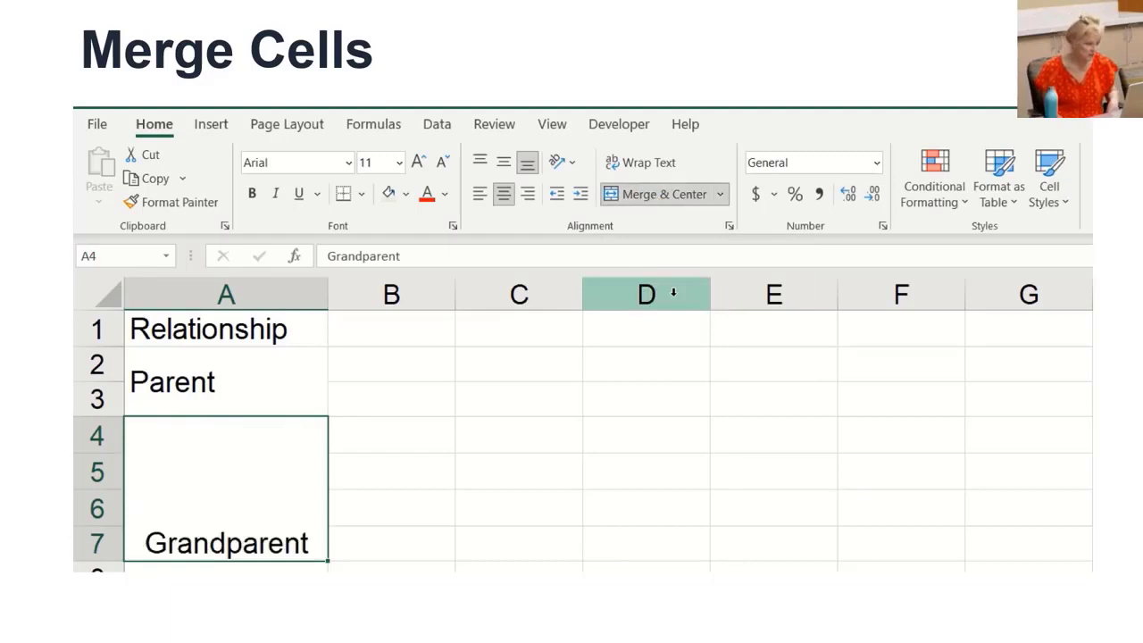
left_click(479, 194)
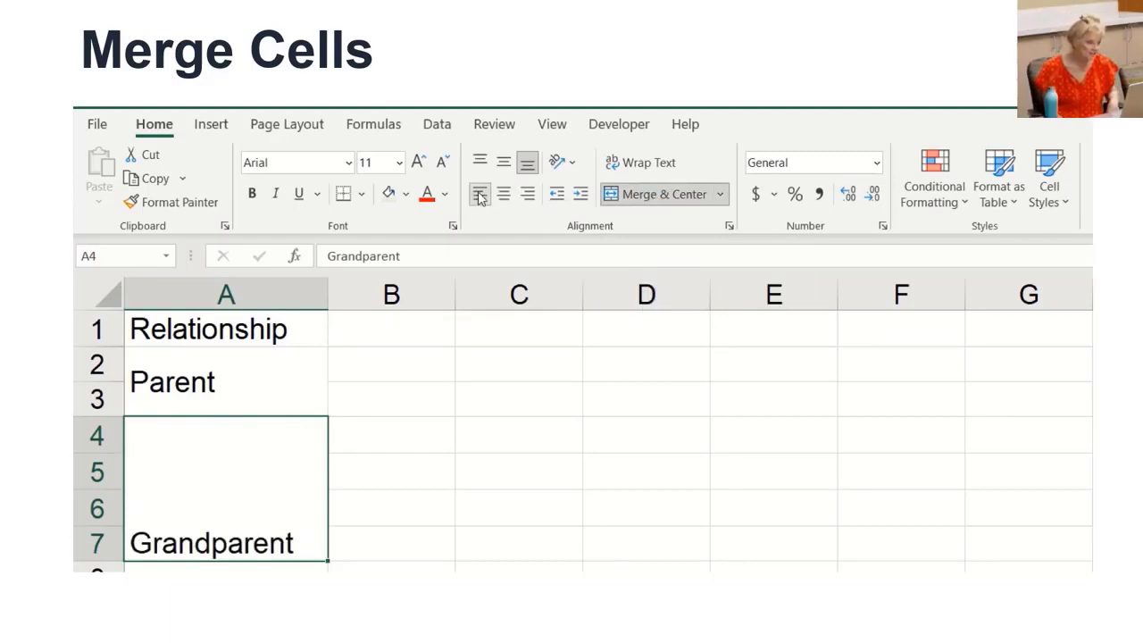
mouse_move(502, 162)
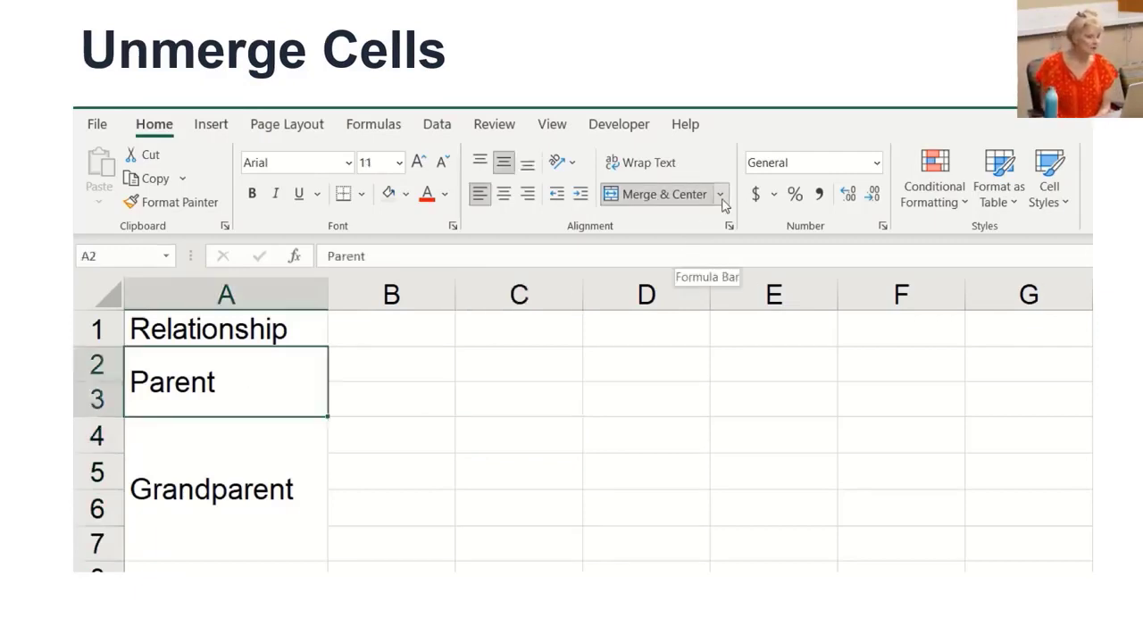
Unmerge the Parent cell A2:A3 via the Merge & Center dropdown
left_click(721, 193)
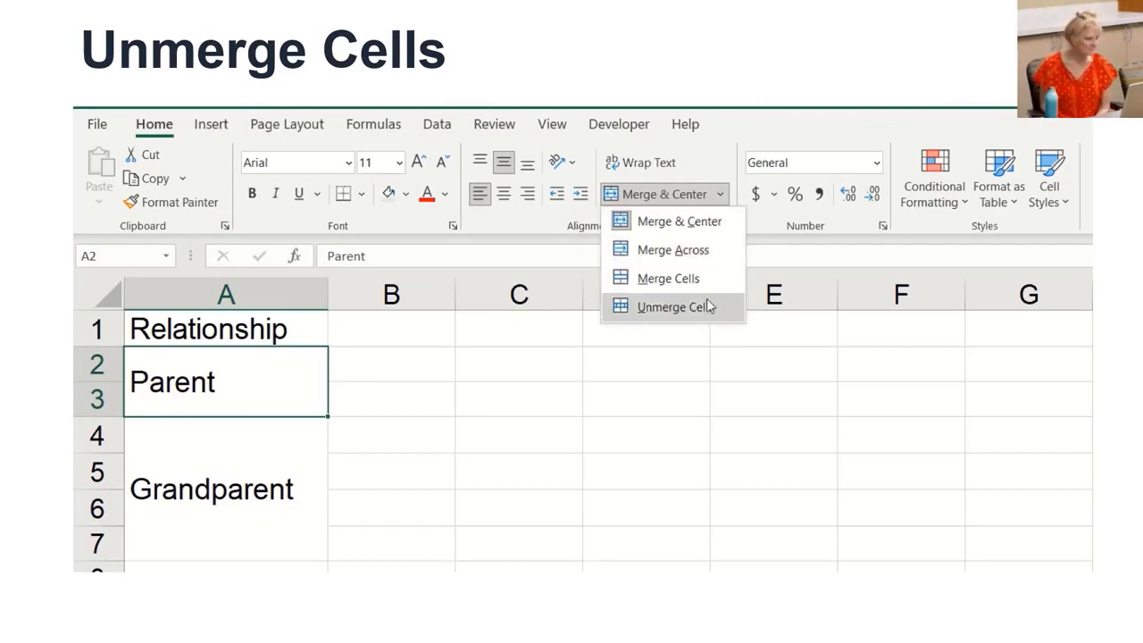
left_click(678, 306)
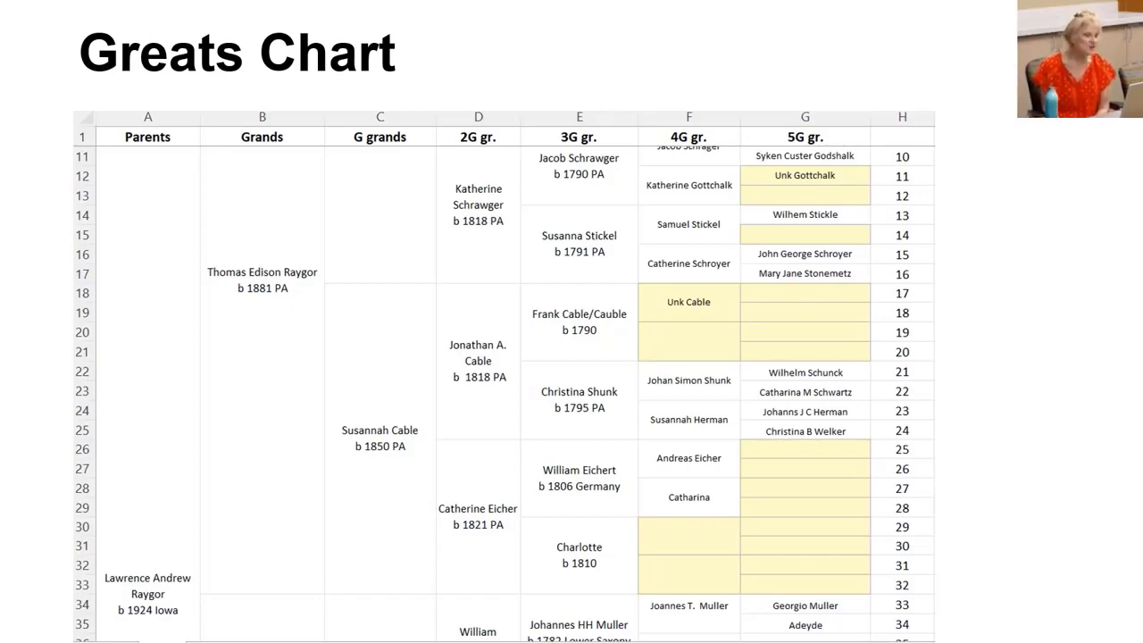
Scroll down the Greats Chart to view the ancestor generations
scroll("down", 3)
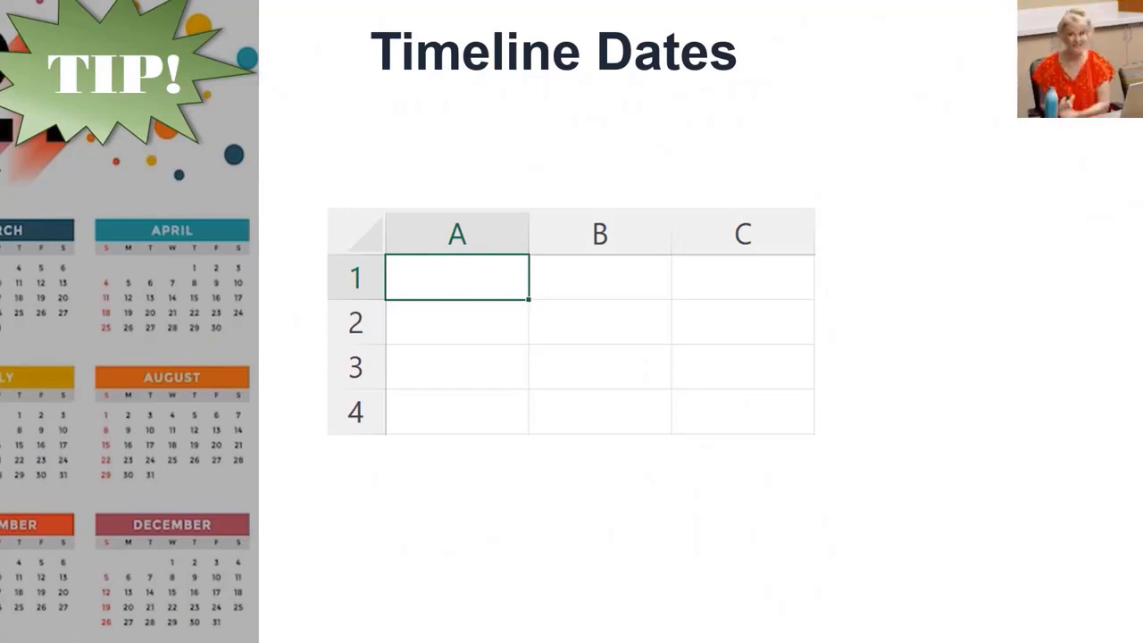
Enter today's date 7/9/2022 in A1 and fill it as a series to 7/11/2022
key("ctrl+;")
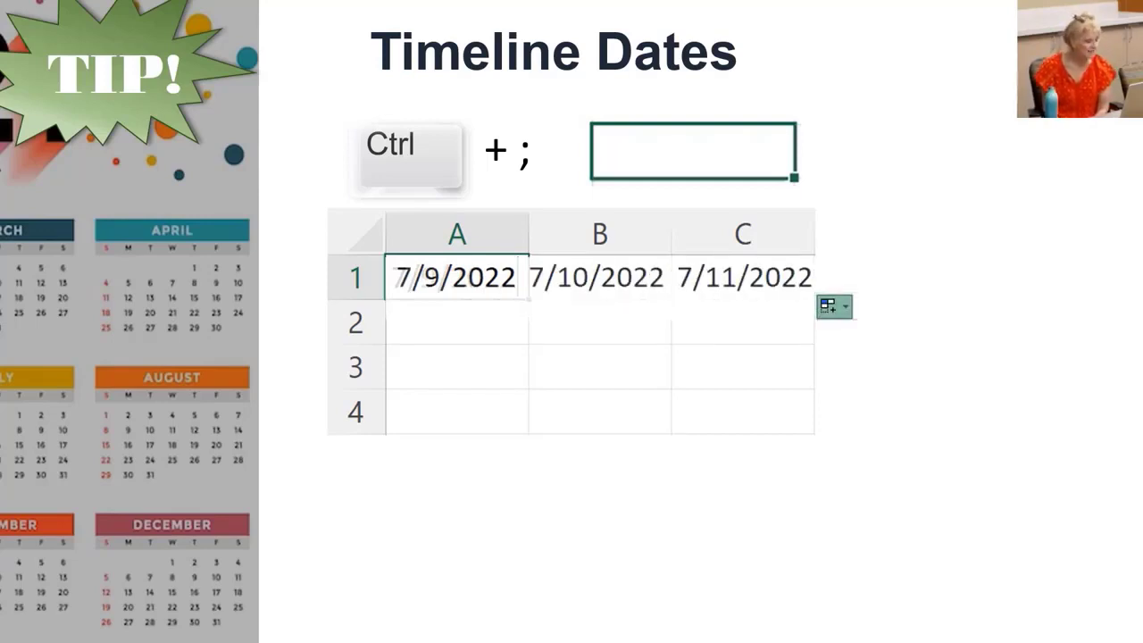
left_click(834, 306)
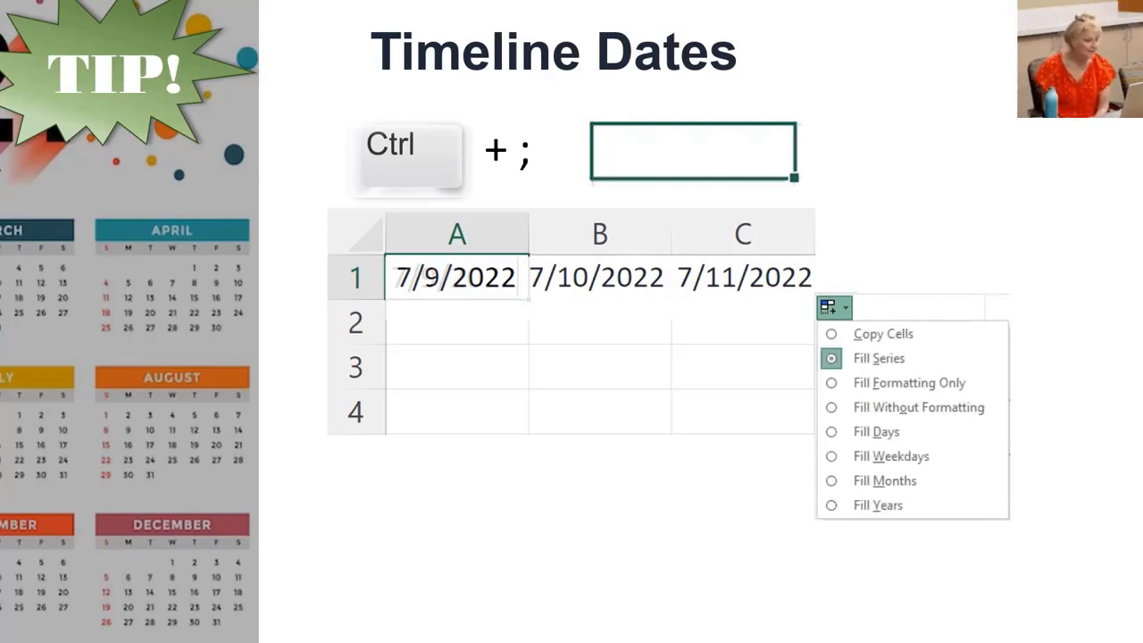
left_click(877, 504)
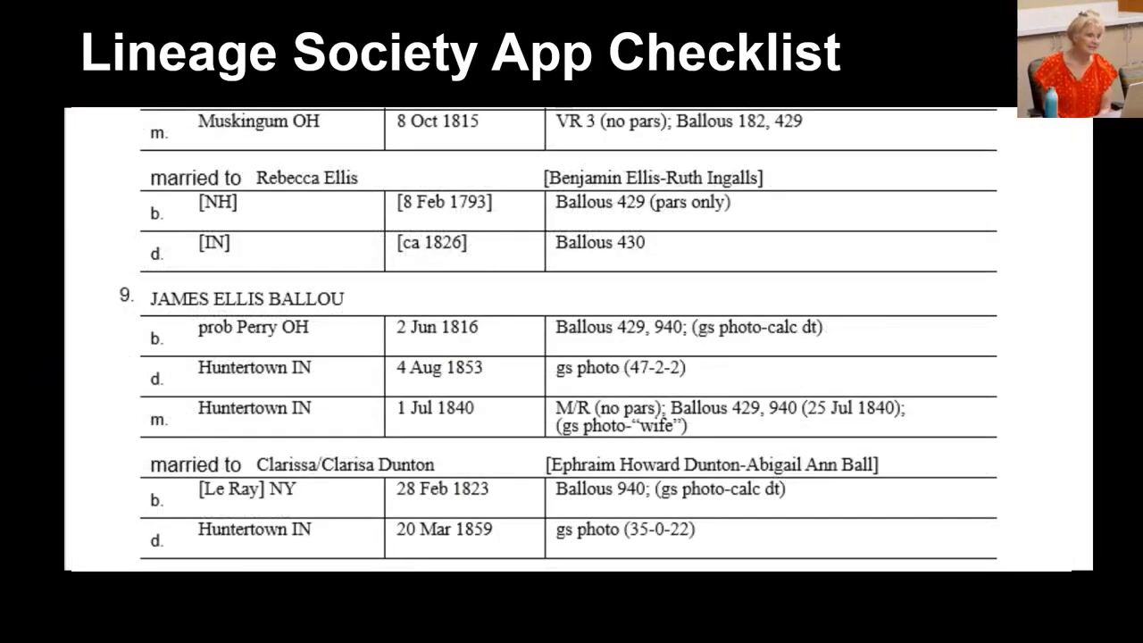
Scroll down the lineage society checklist to entry 10
scroll("down", 3)
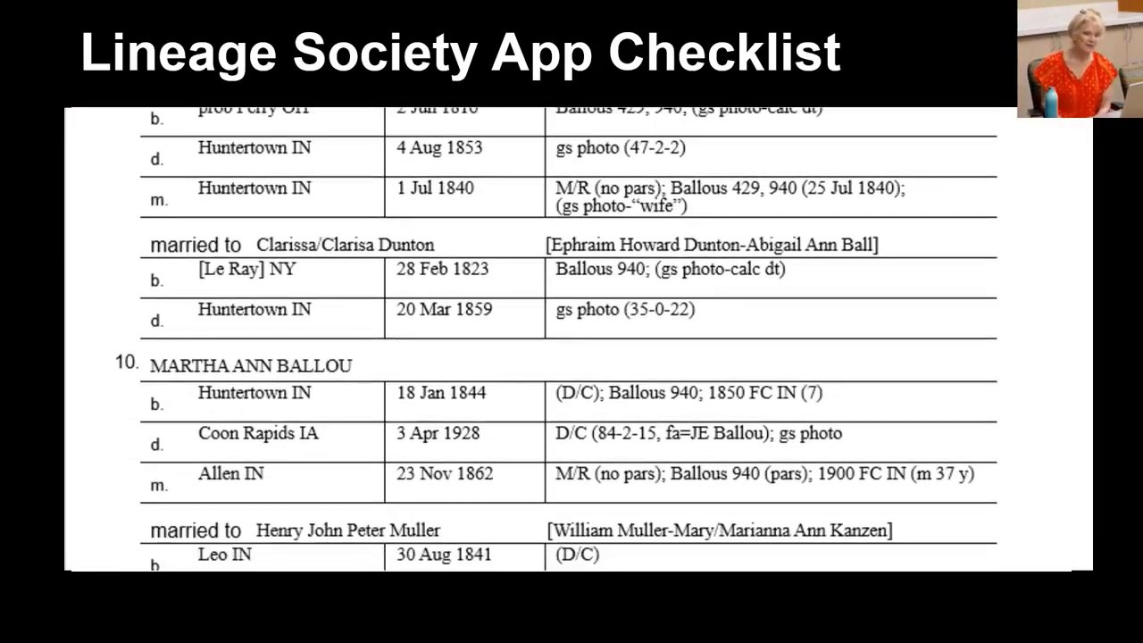
scroll("down", 3)
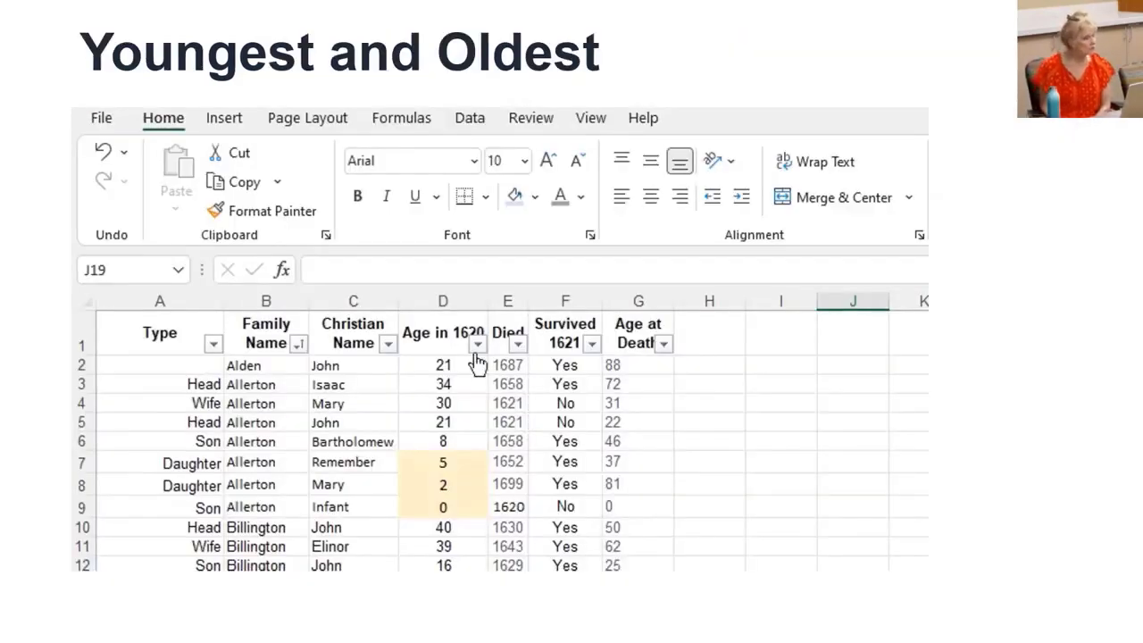
Open the Age in 1620 filter dropdown on the Youngest and Oldest table
left_click(476, 344)
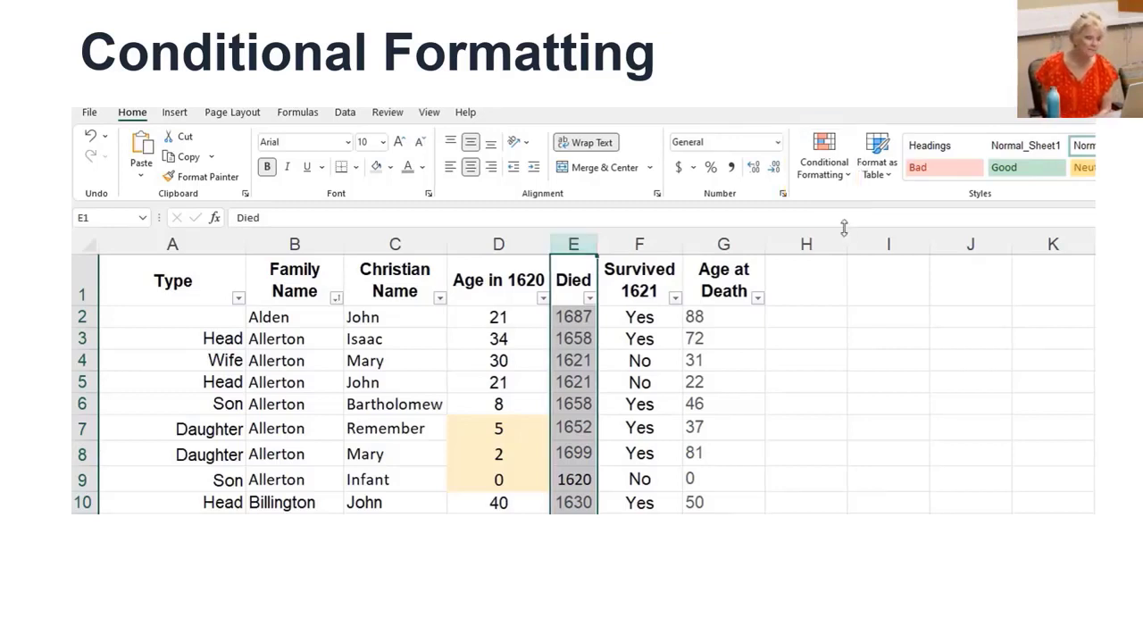
Add an Equal To 1620 rule on column E with light red fill and dark red text
left_click(822, 157)
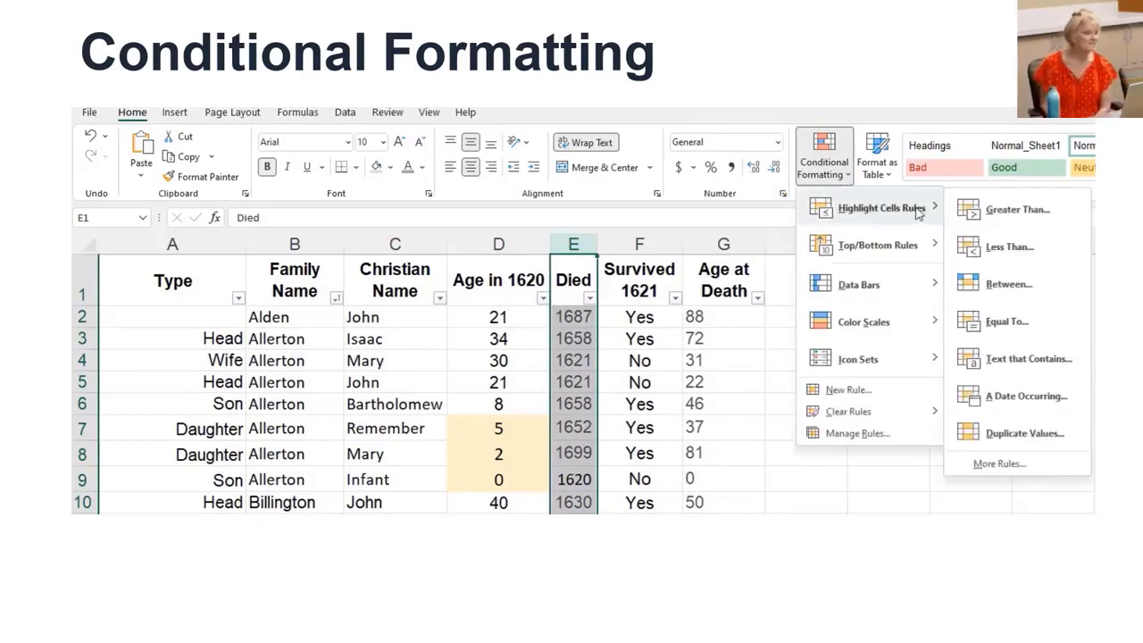
mouse_move(1009, 247)
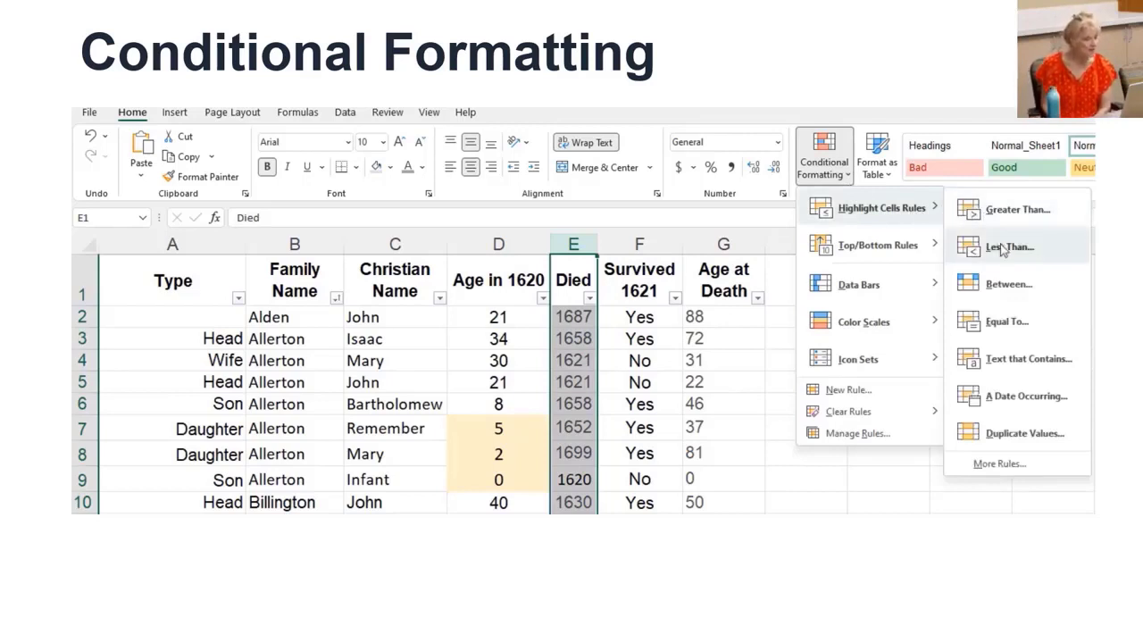
mouse_move(1006, 321)
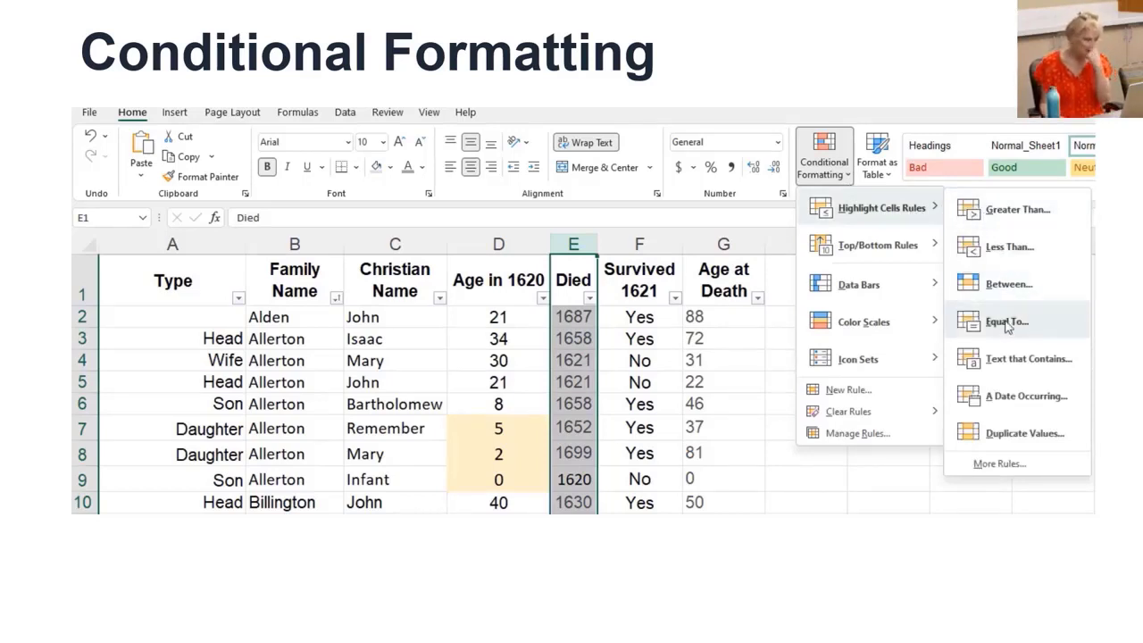
left_click(1005, 322)
type("1620")
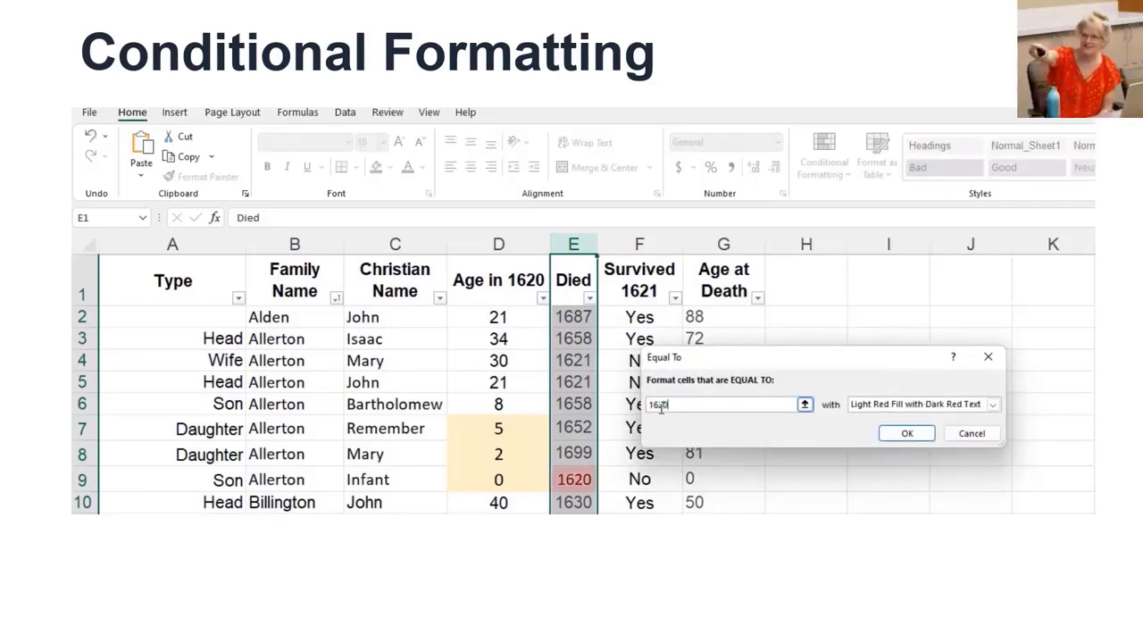
left_click(906, 433)
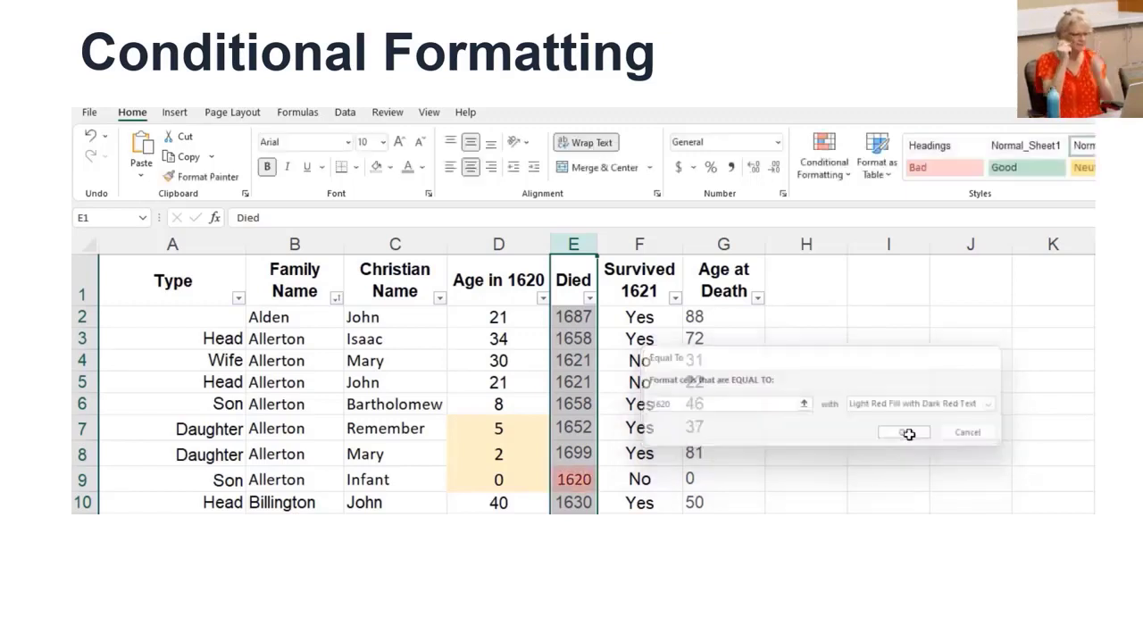
left_click(902, 432)
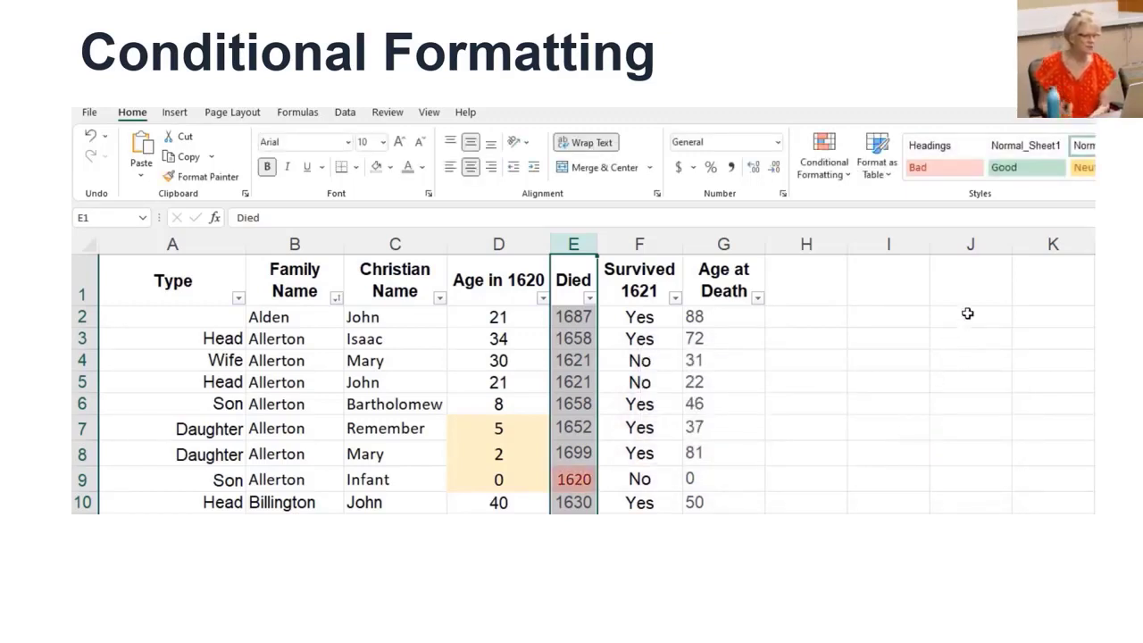
Add a second Equal To rule for 1621 on the Died column, light red highlight
left_click(823, 152)
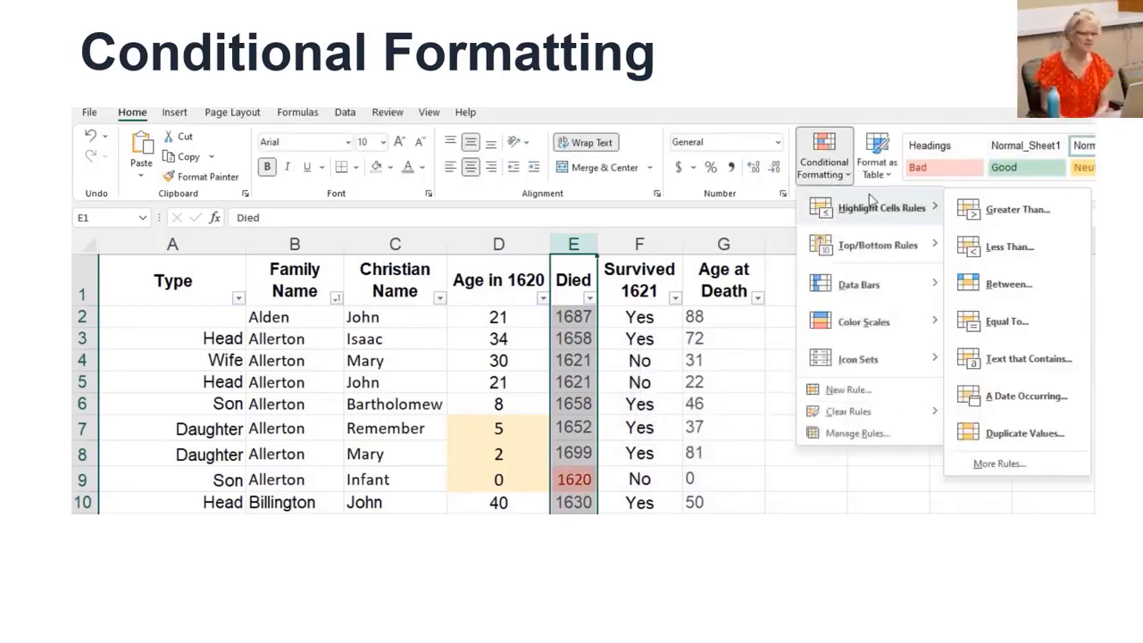
mouse_move(1006, 322)
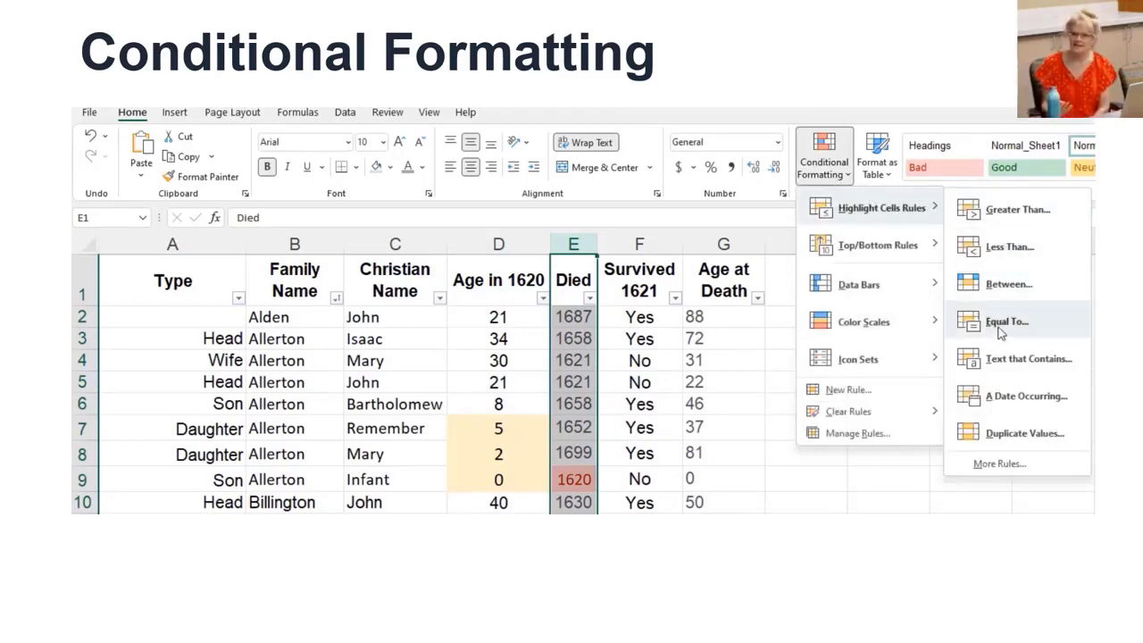
left_click(1007, 321)
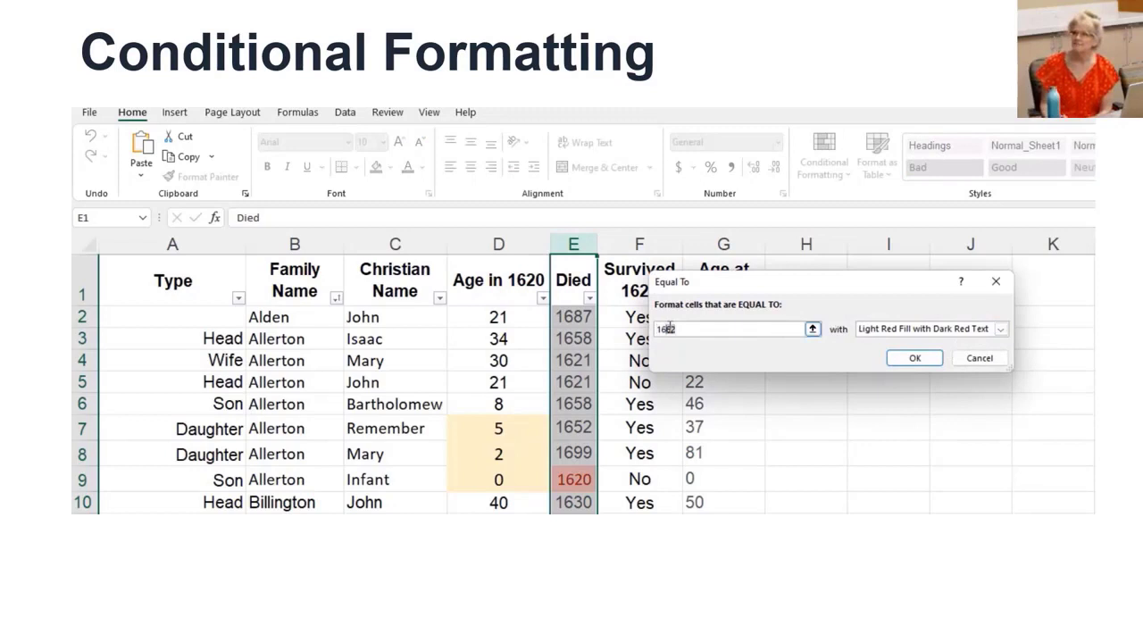
type("1621")
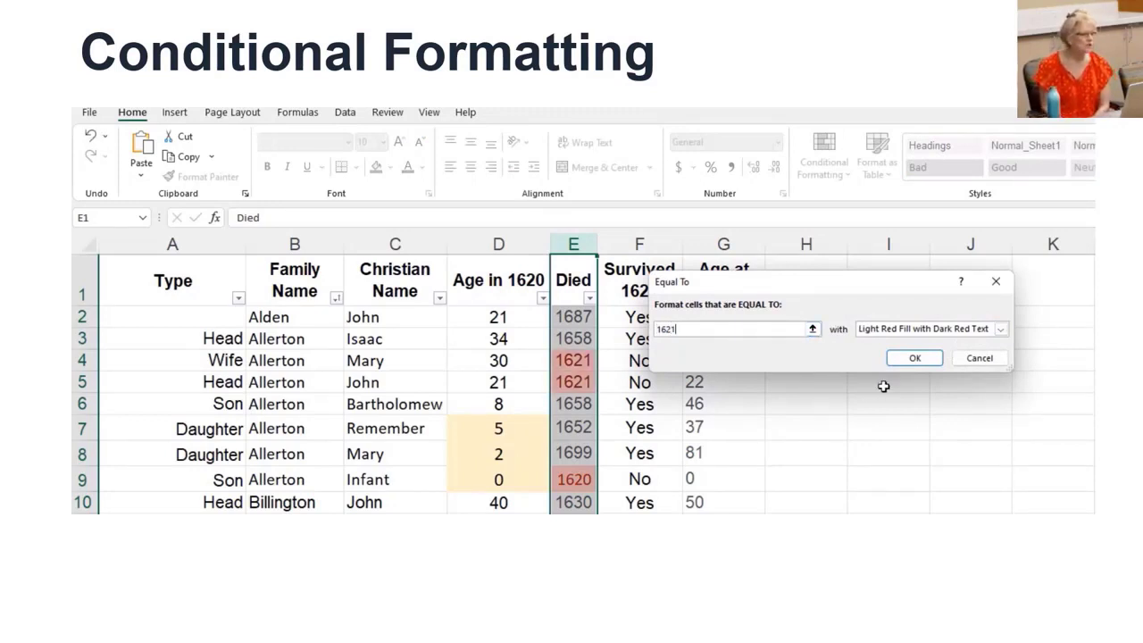
left_click(913, 357)
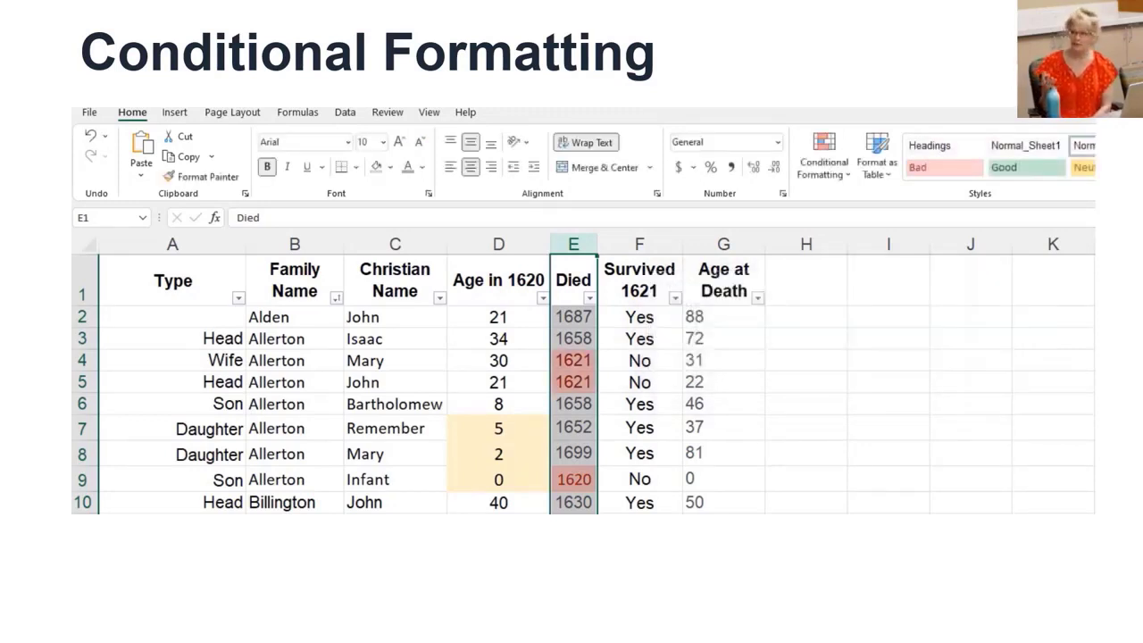